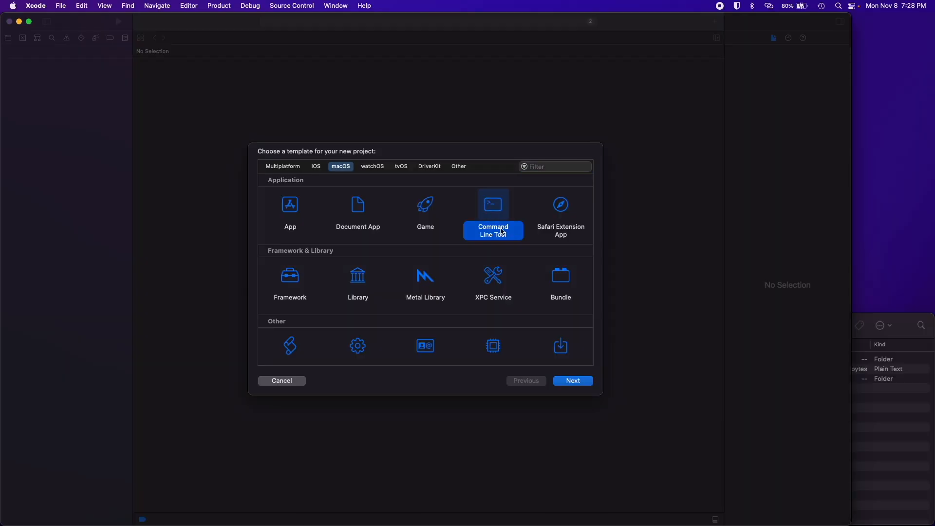
mouse_move(640, 390)
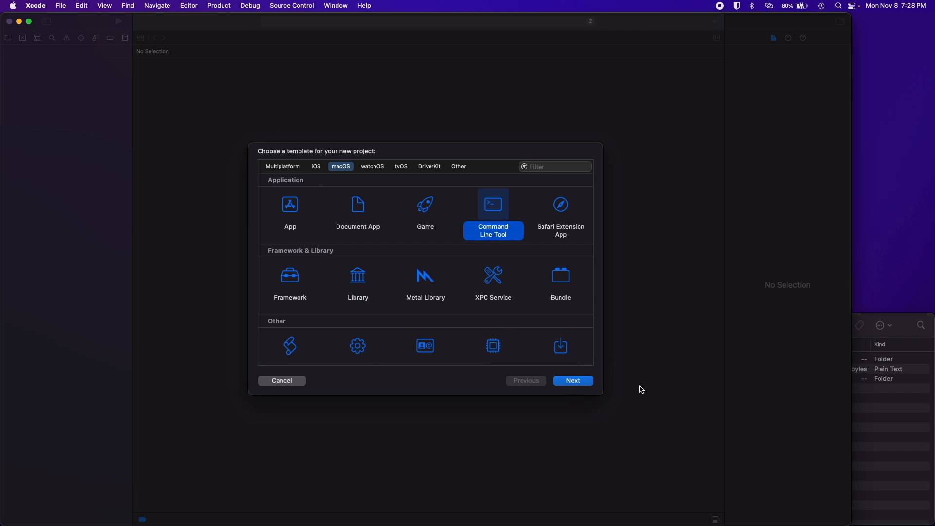
Step: Create the C command-line tool project 'File' inside a new Desktop folder named File
click(572, 381)
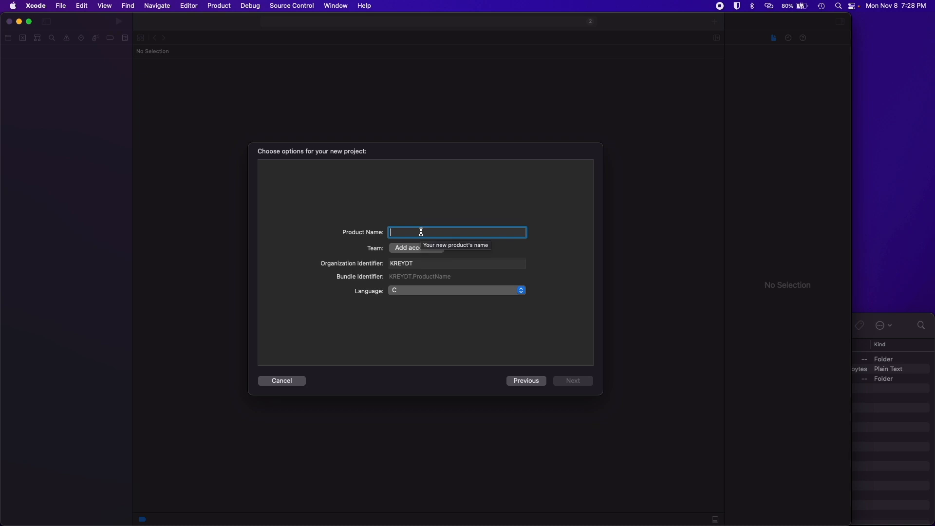
text(File)
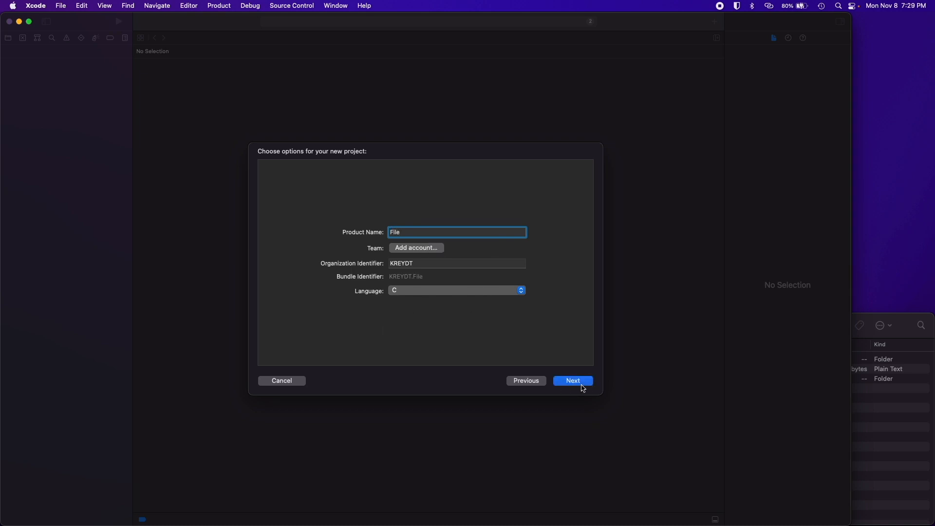
click(571, 380)
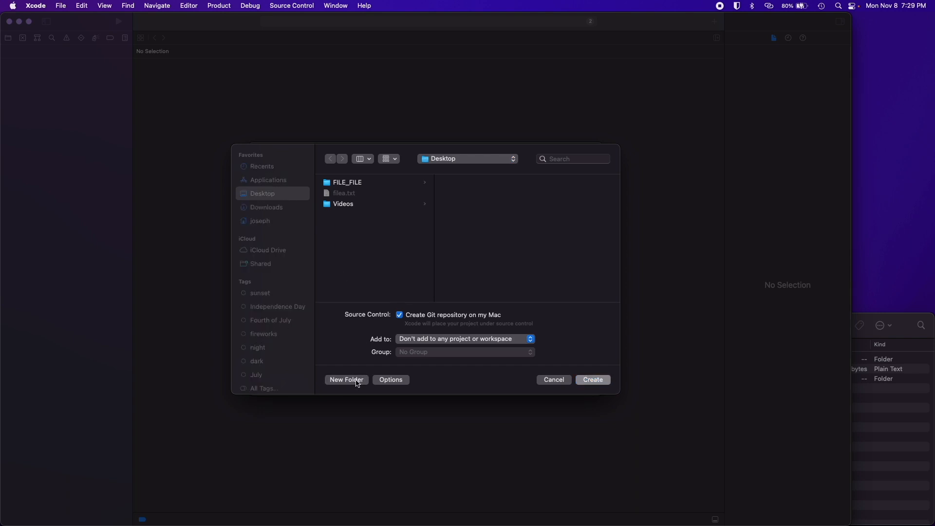
click(346, 380)
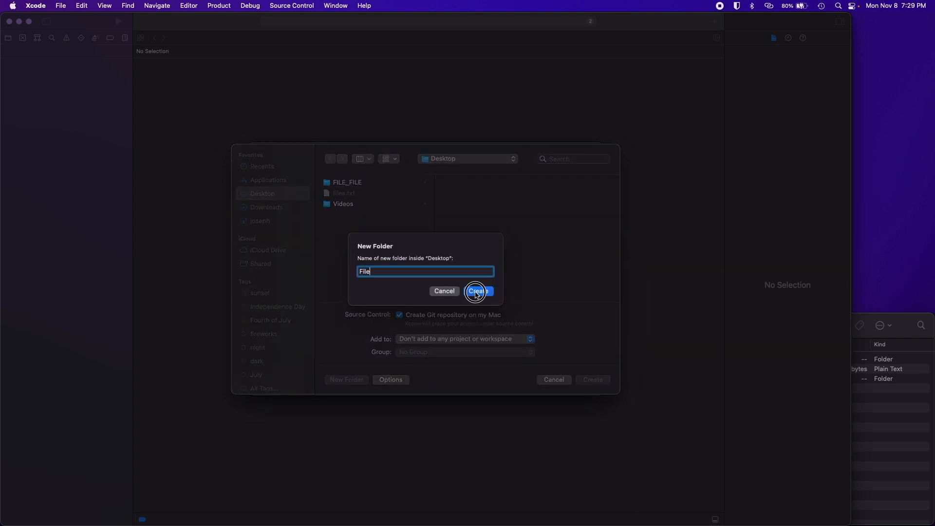
click(475, 292)
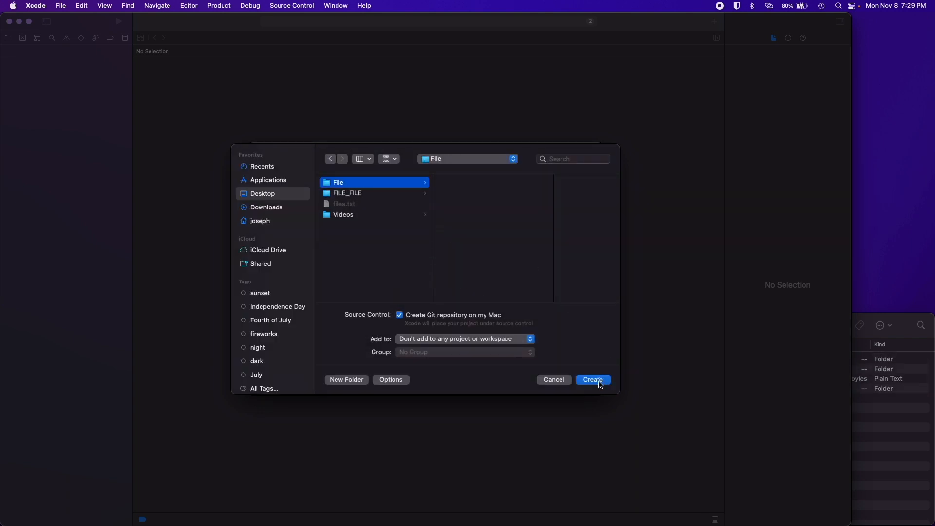
click(592, 380)
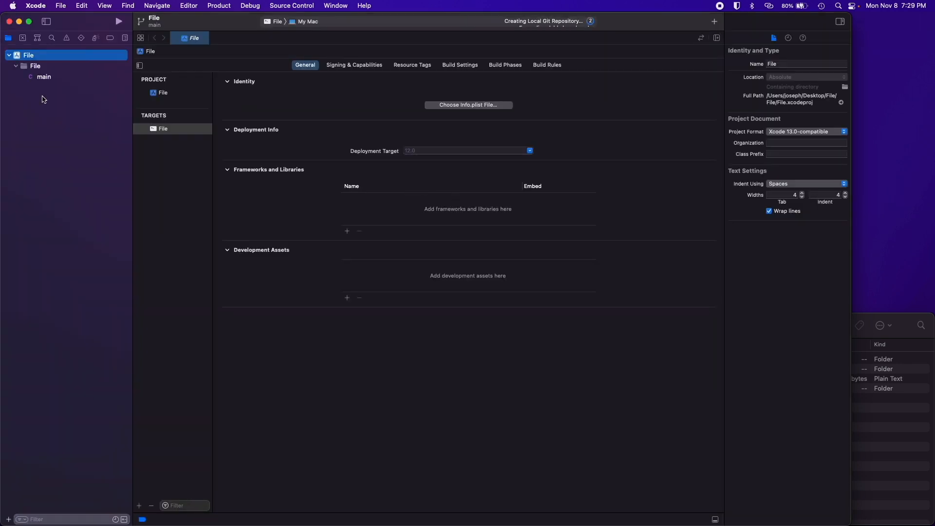
Step: Open main.c and examine the #include <stdio.h>, comment and printf Hello World lines
click(43, 77)
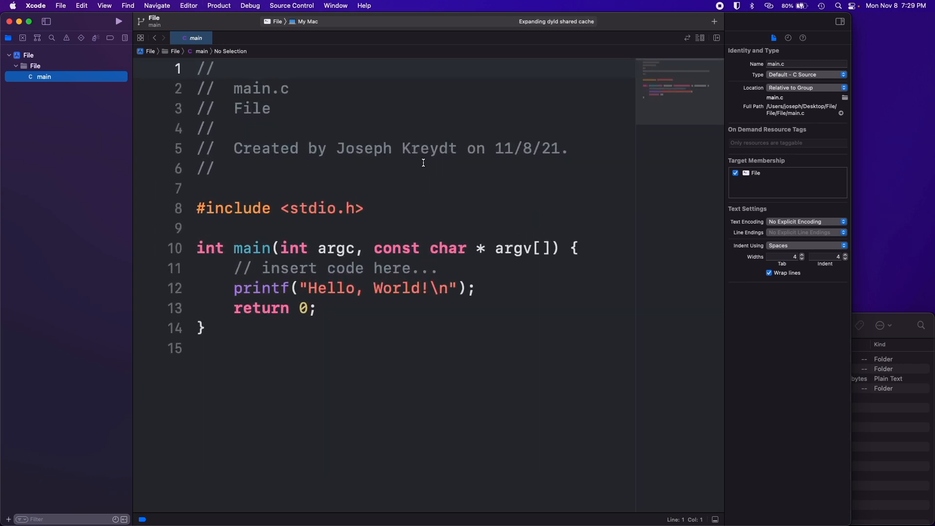
click(356, 288)
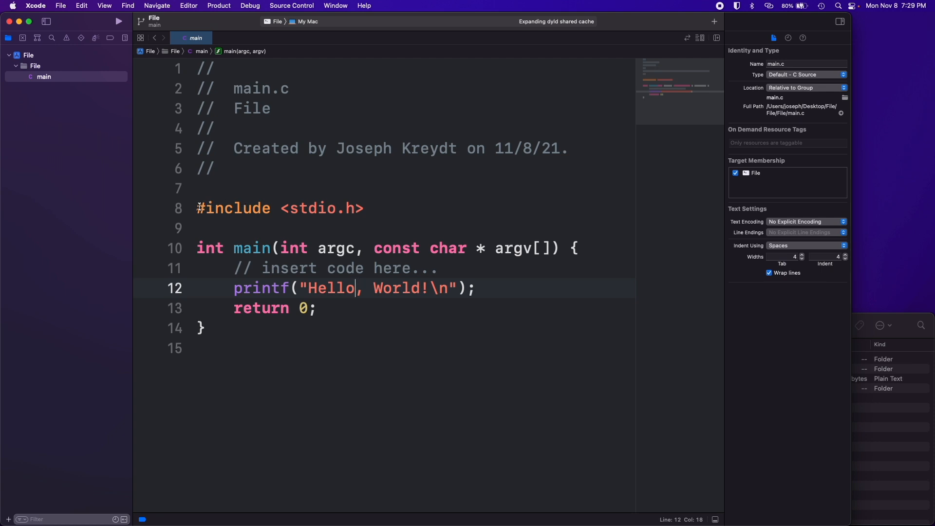
click(409, 208)
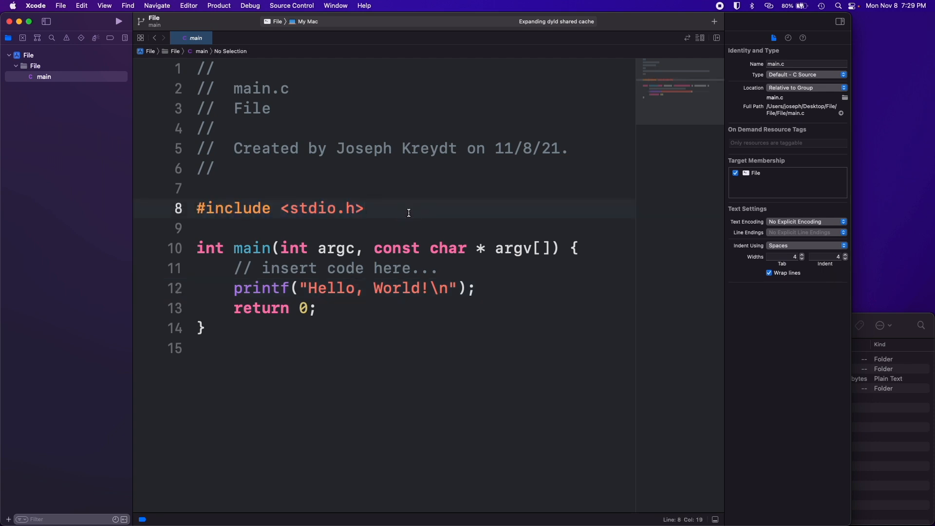
double_click(233, 208)
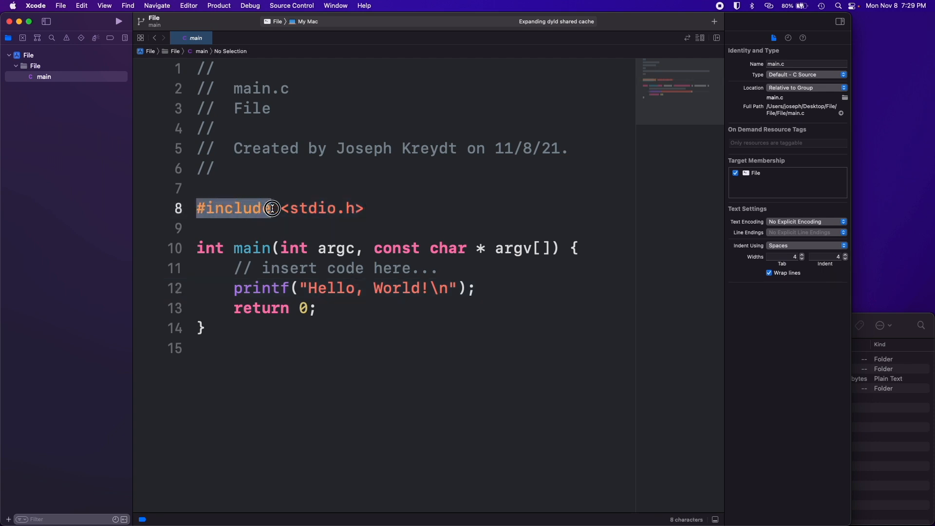
click(374, 209)
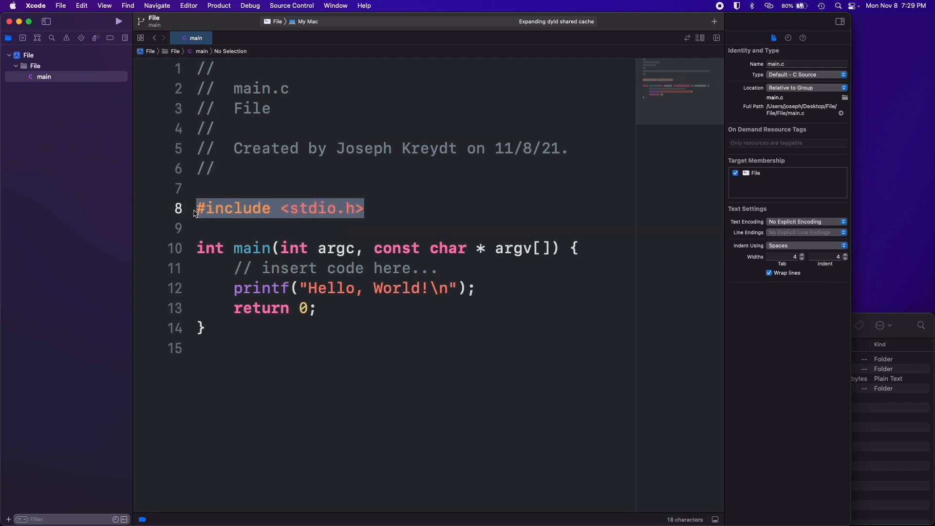
click(380, 208)
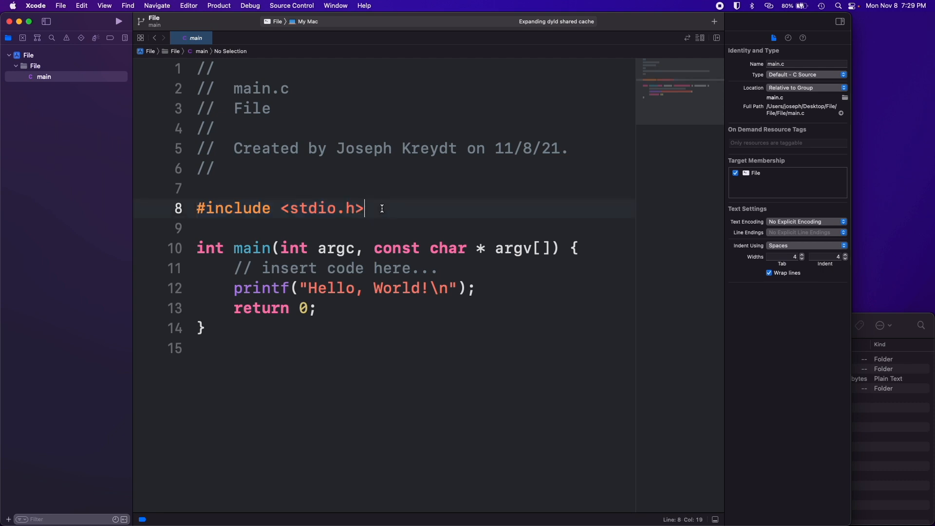
click(436, 268)
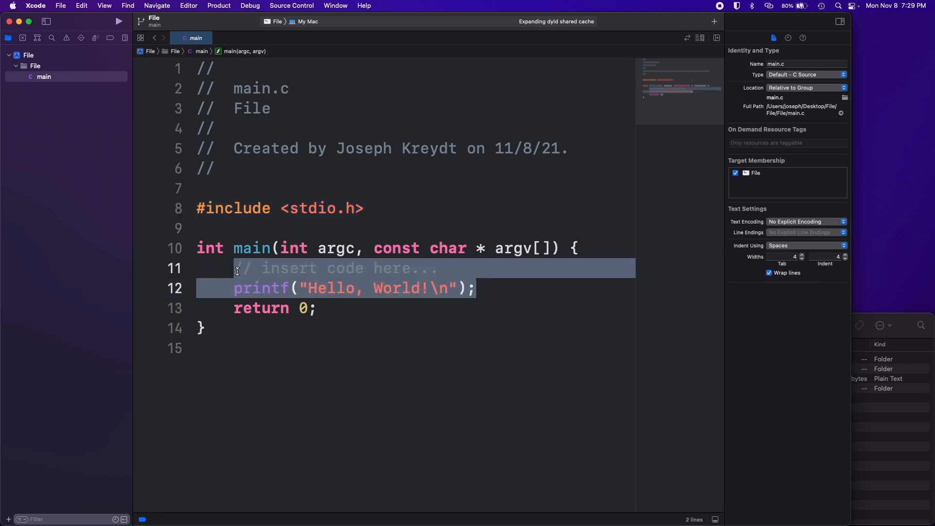
Step: Delete the comment and printf lines, and remove main's argc and argv parameters
key(delete)
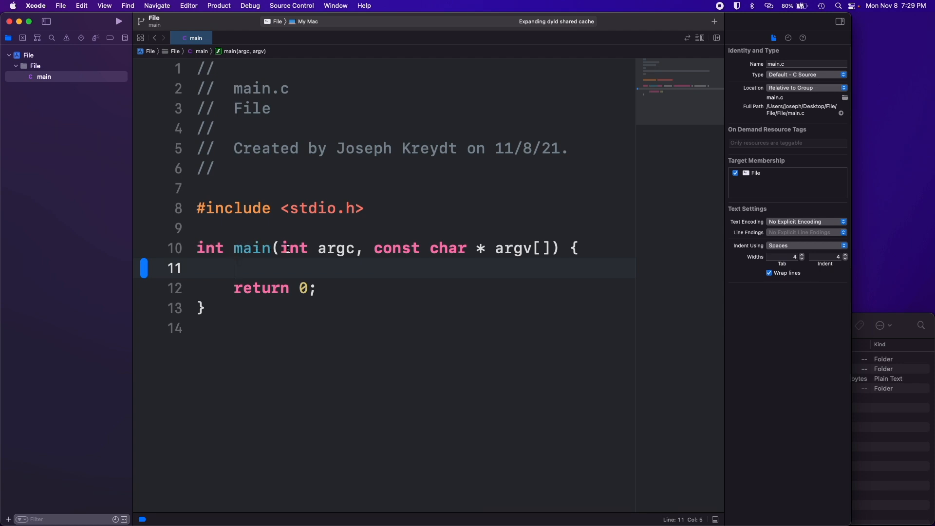
click(278, 248)
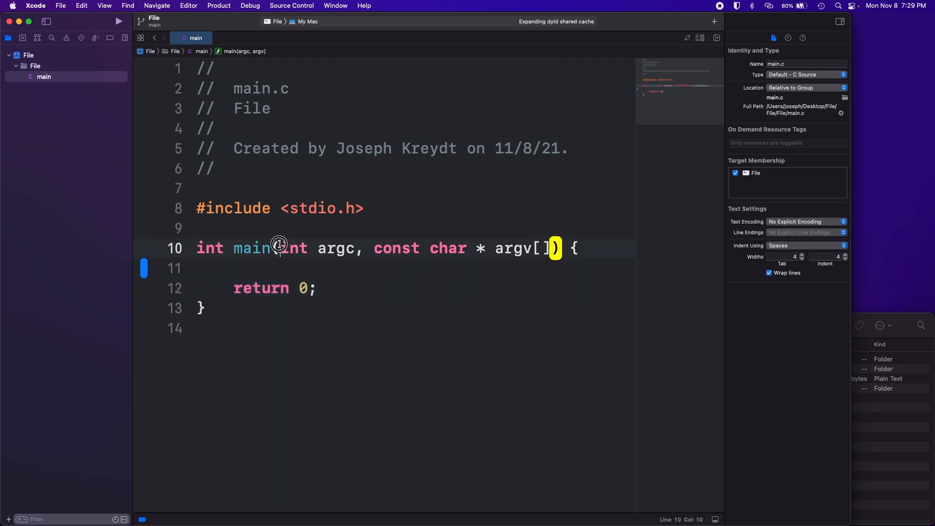
double_click(295, 248)
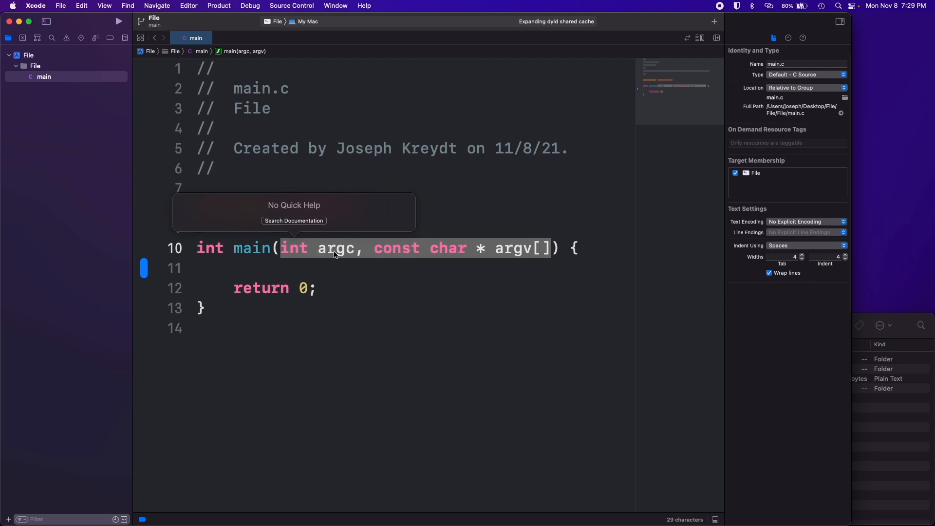
text(#include <stdio.h>)
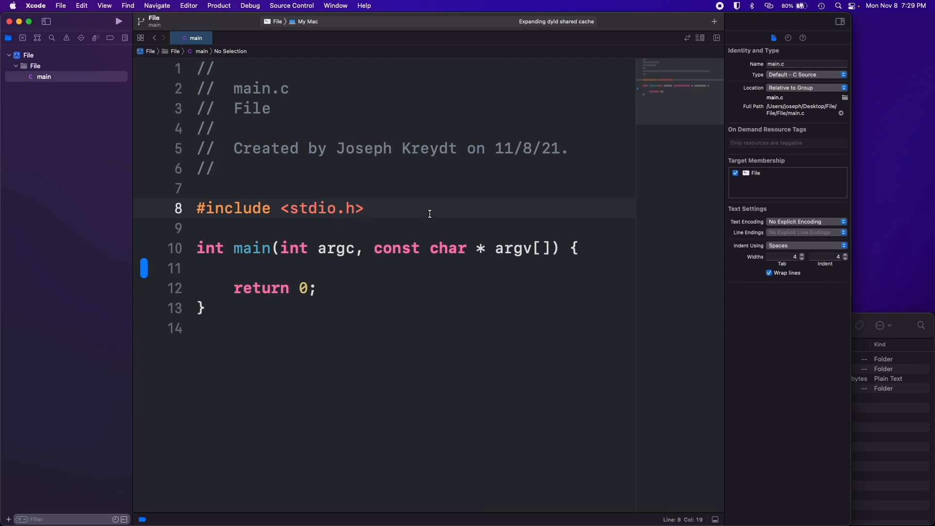
mouse_move(555, 242)
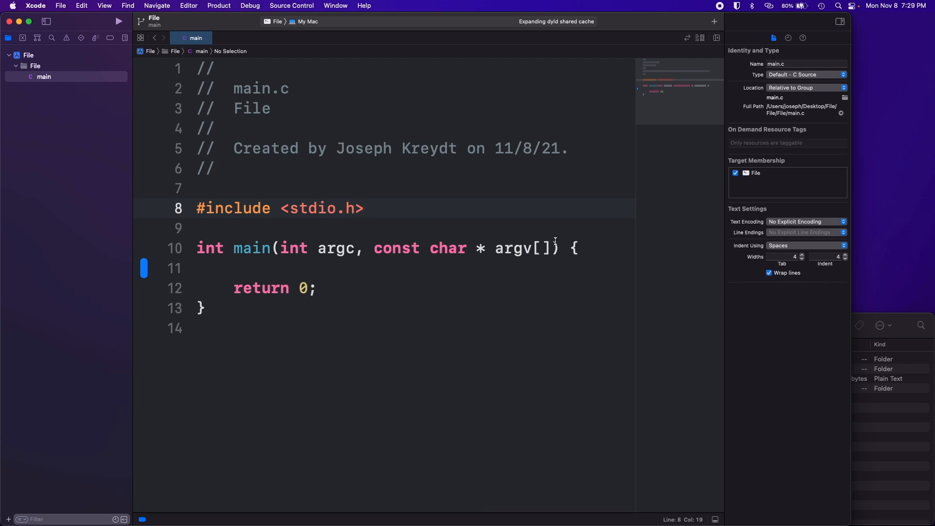
drag(291, 248, 549, 248)
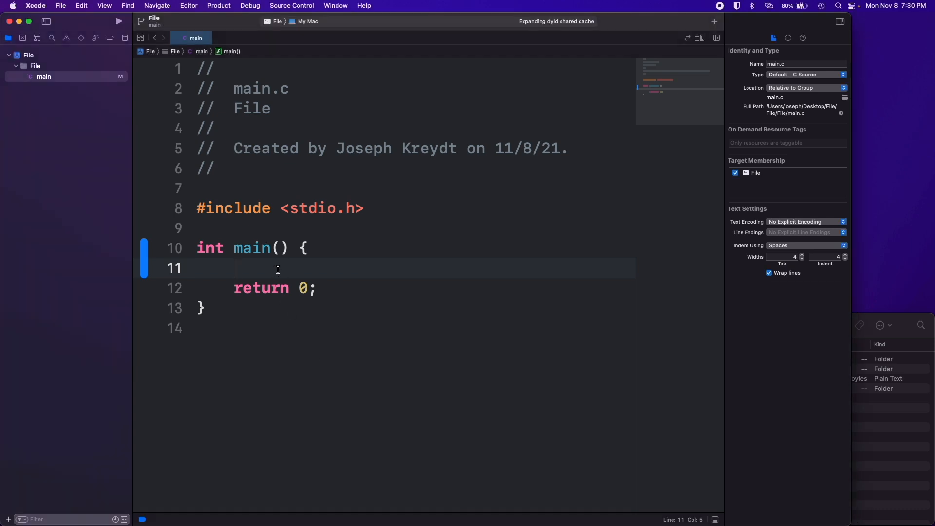
Step: Declare int c; FILE *filea; and FILE *fileb; at the top of main
text(int c;)
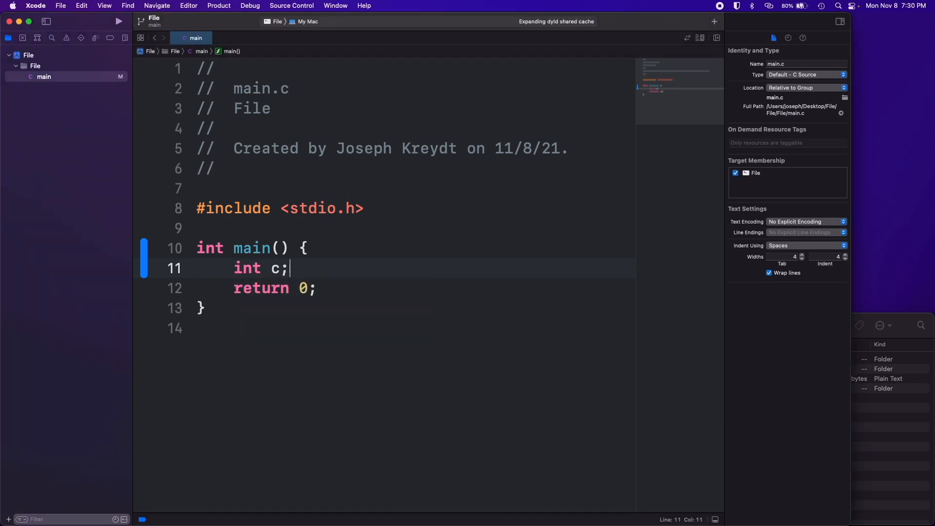
key(Return)
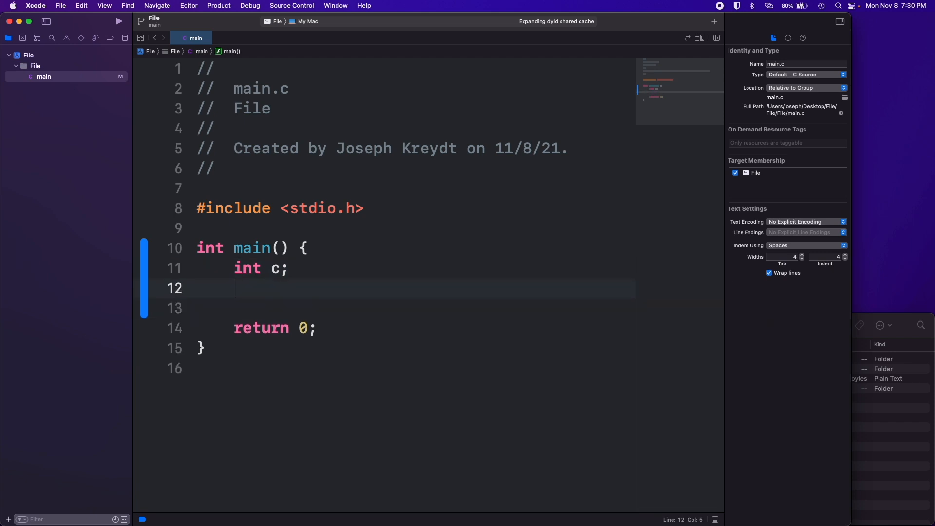
text(FILE)
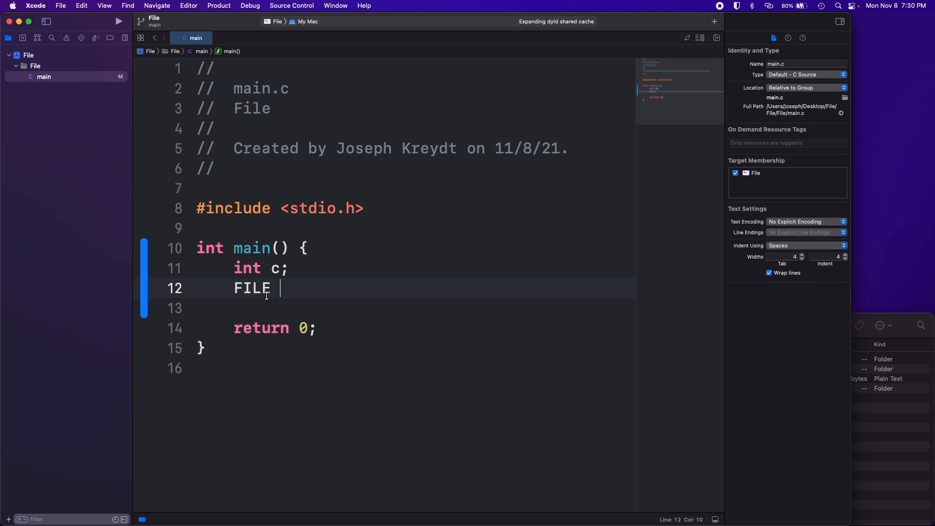
text(*filea;)
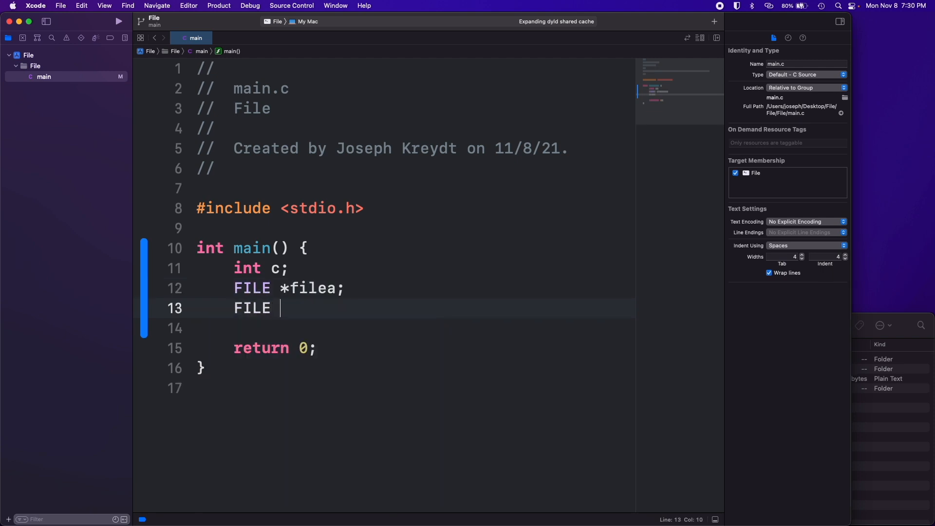
text(*file)
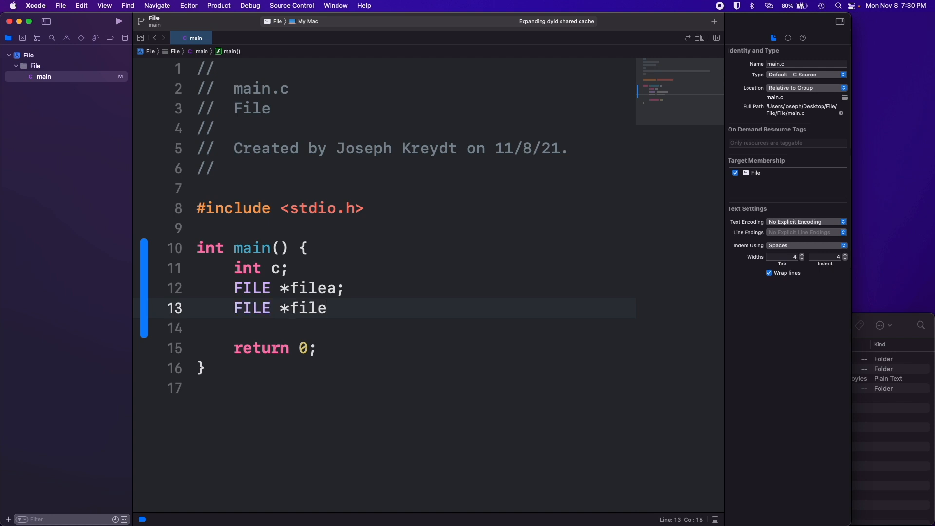
text(b;)
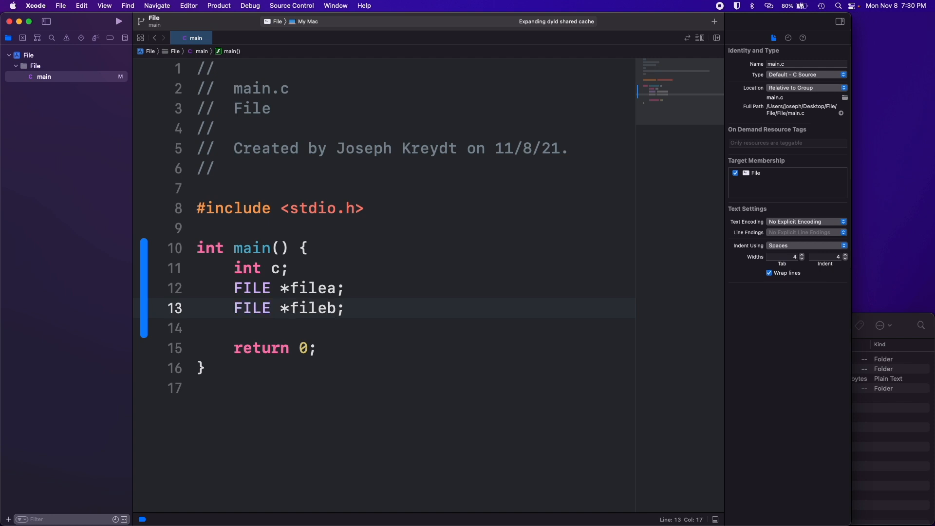
key(enter)
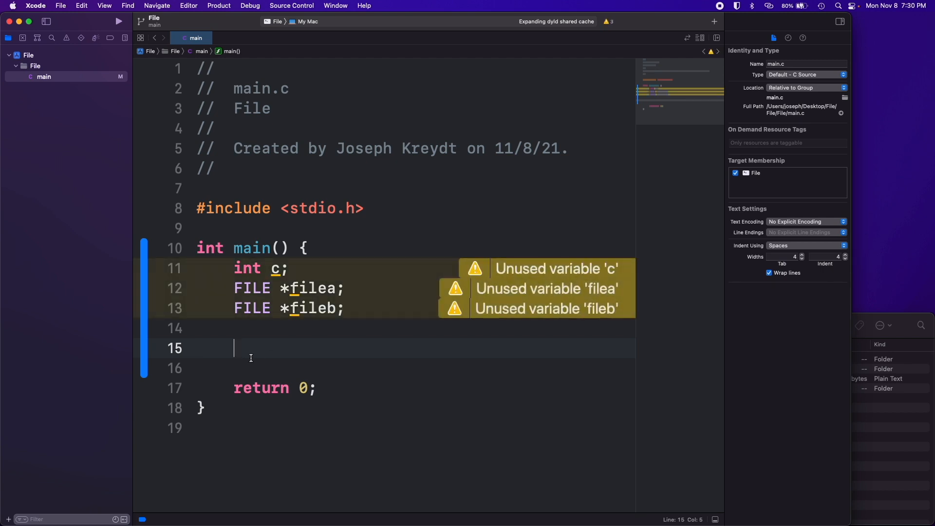
mouse_move(294, 337)
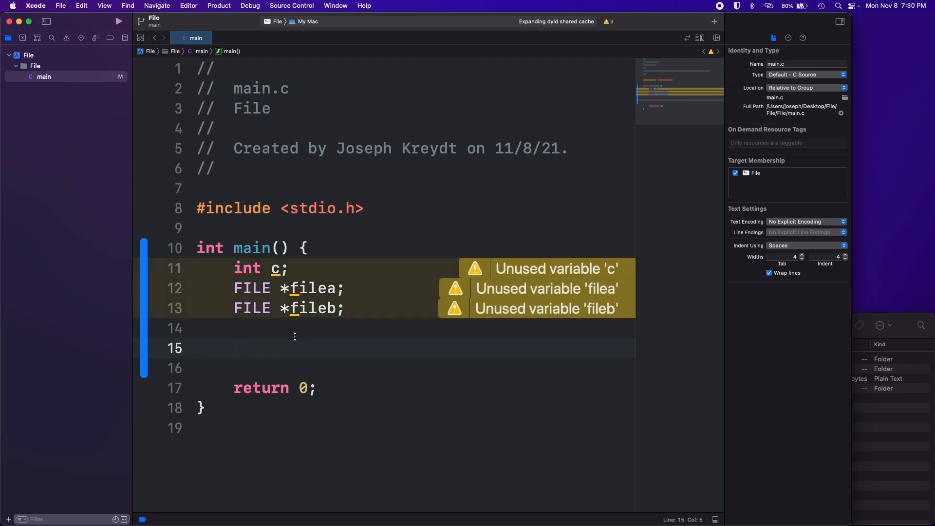
Step: Write filea = fopen("/Users/joseph/Desktop/filea.txt", "r");
text(filea =)
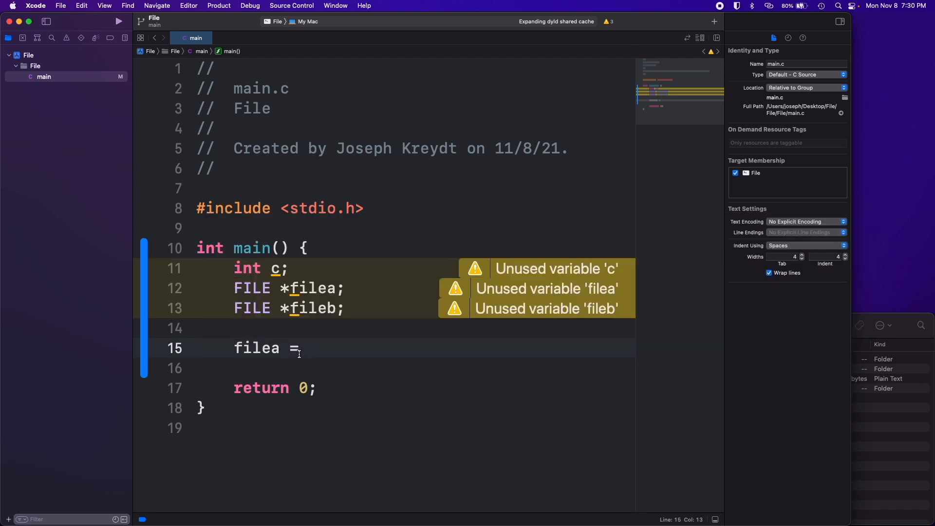
text(fopen()
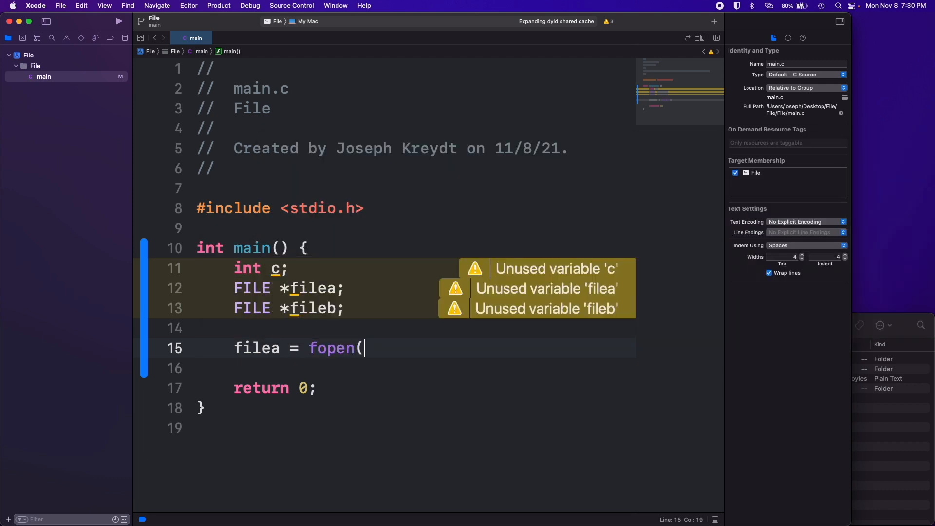
text();)
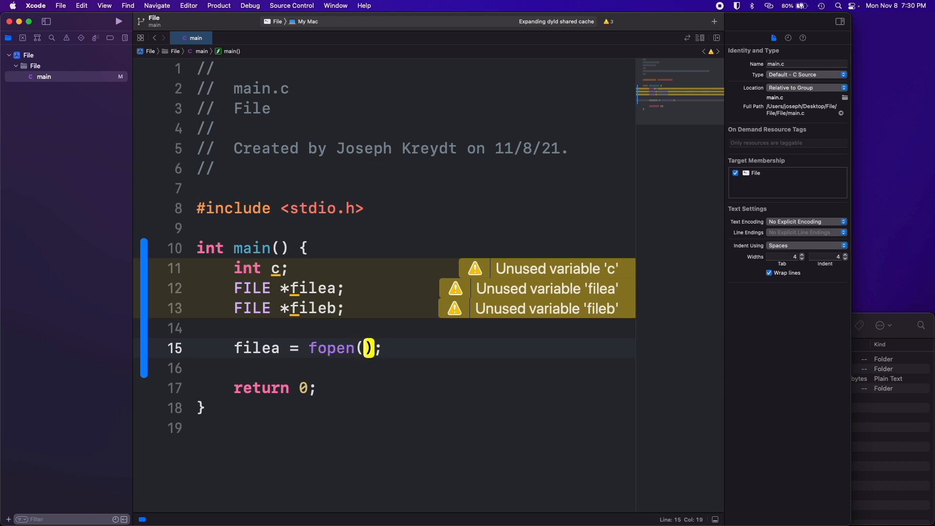
text(")
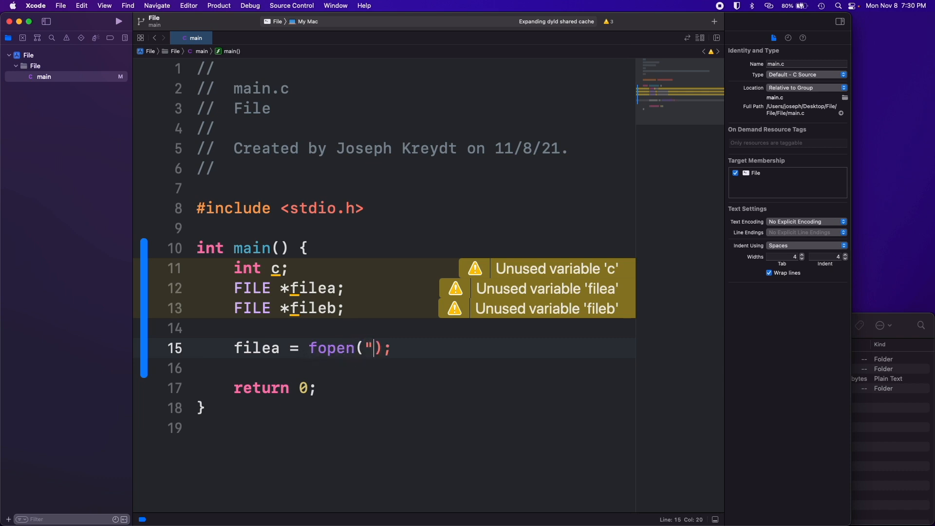
text(")
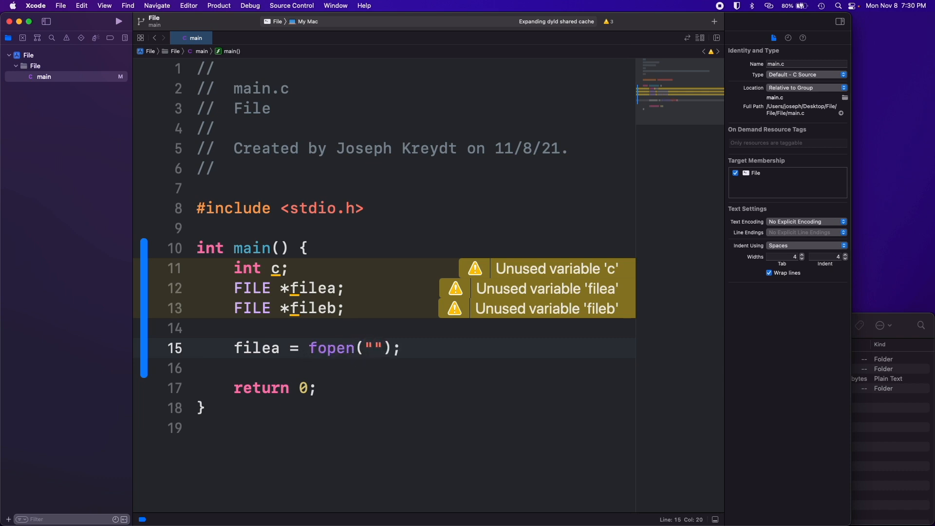
text(/Users/)
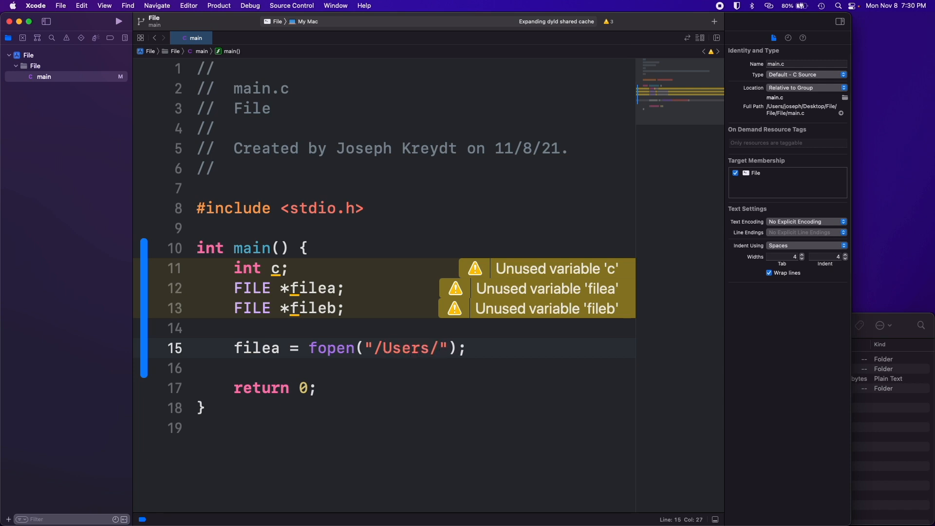
text(joseph/Desk)
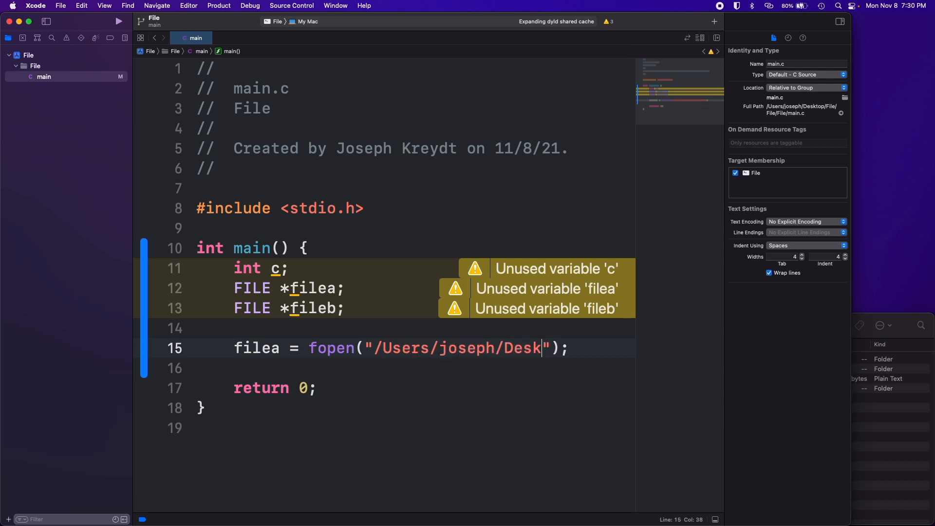
text(top/filea.)
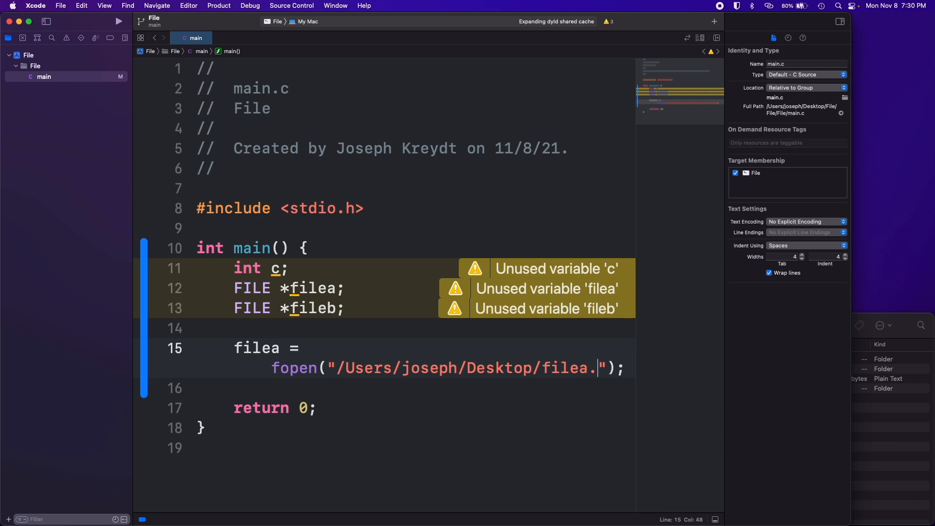
text(txt)
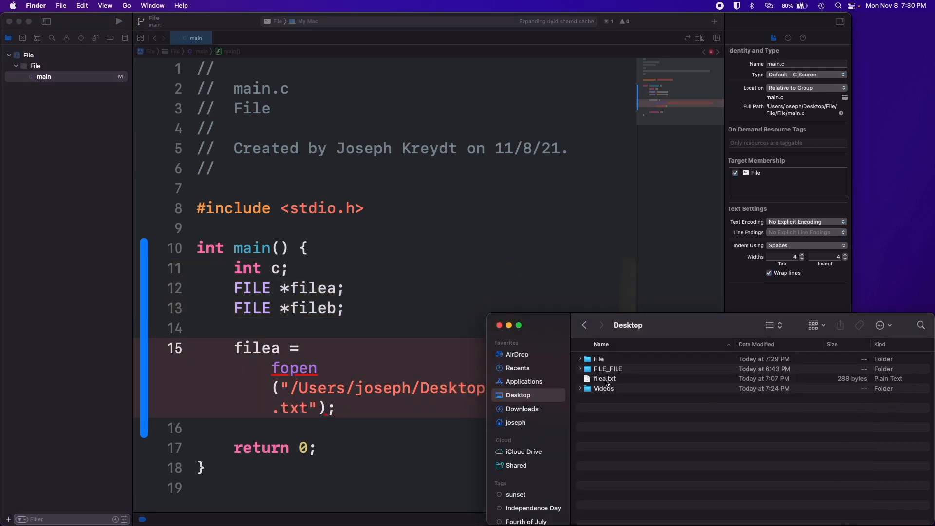
click(604, 379)
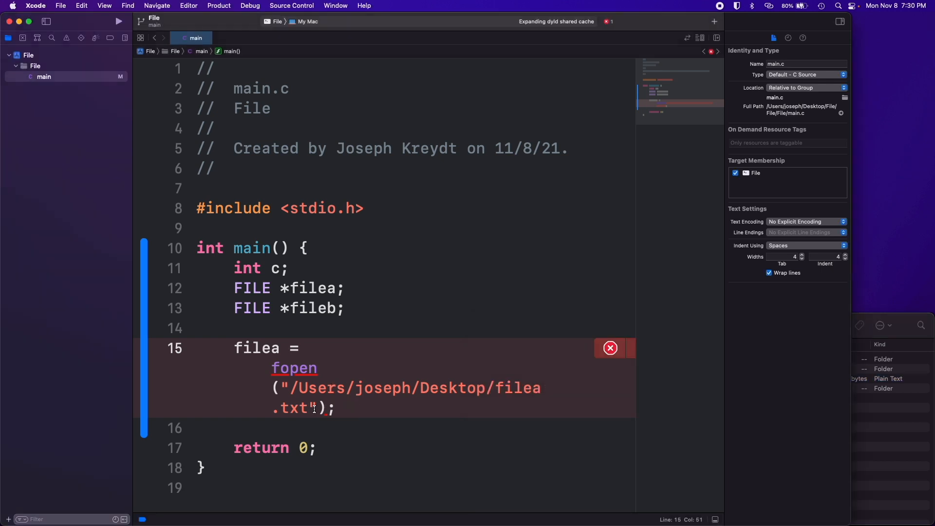
text(, ")
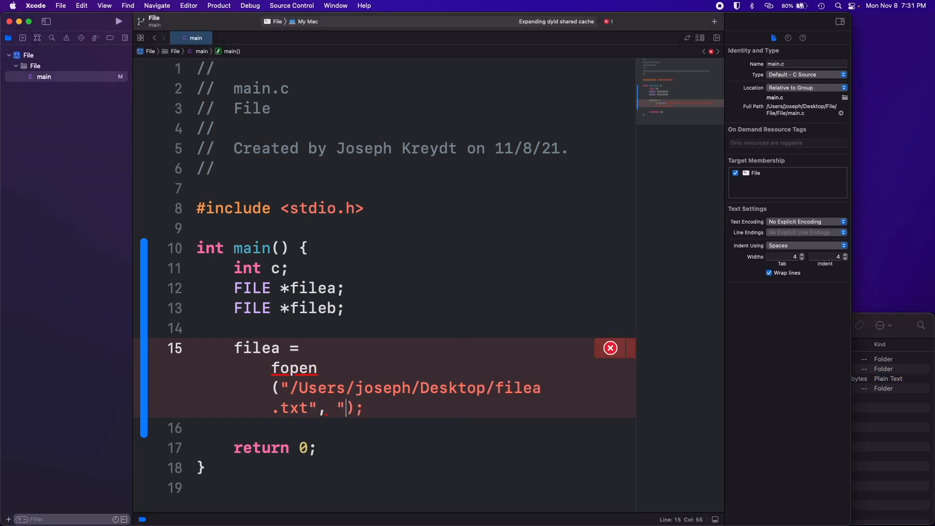
text(r)
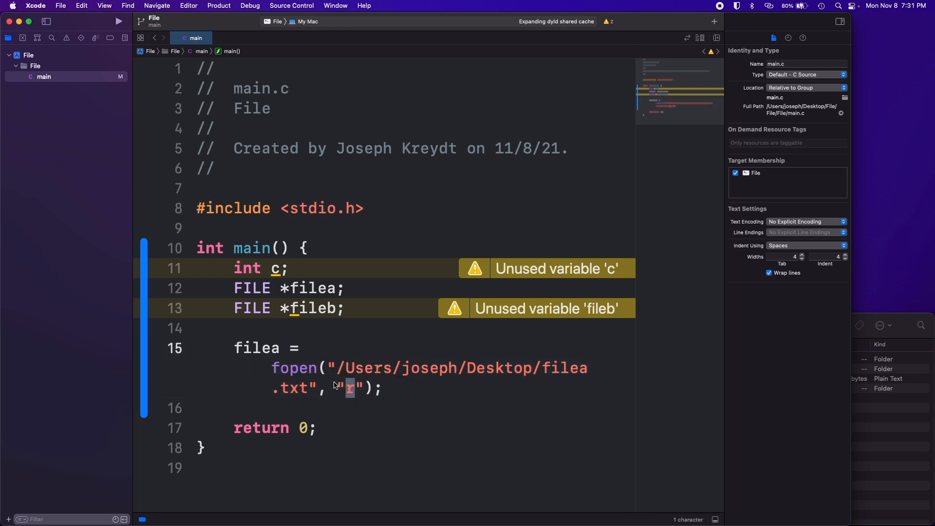
Step: Keep filea's mode "r" and copy the line into fileb opening fileb.txt with "w"
click(347, 391)
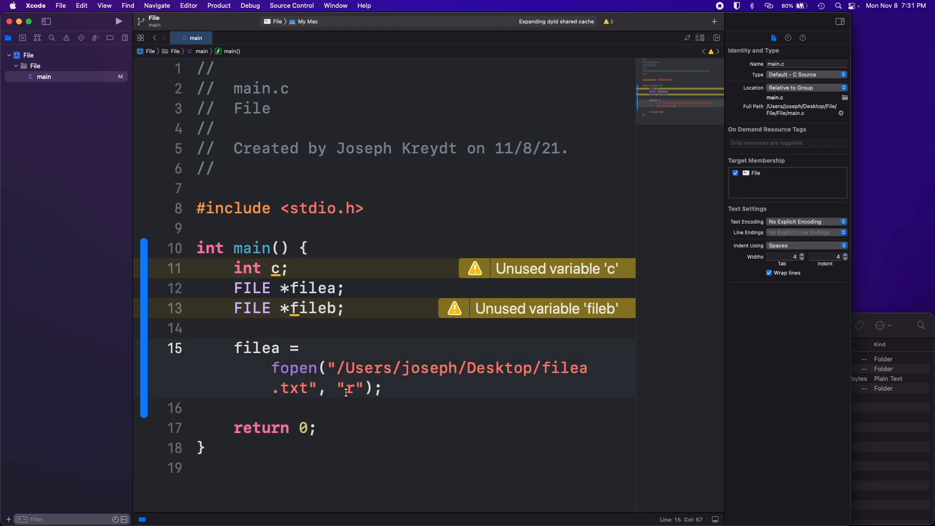
text(w)
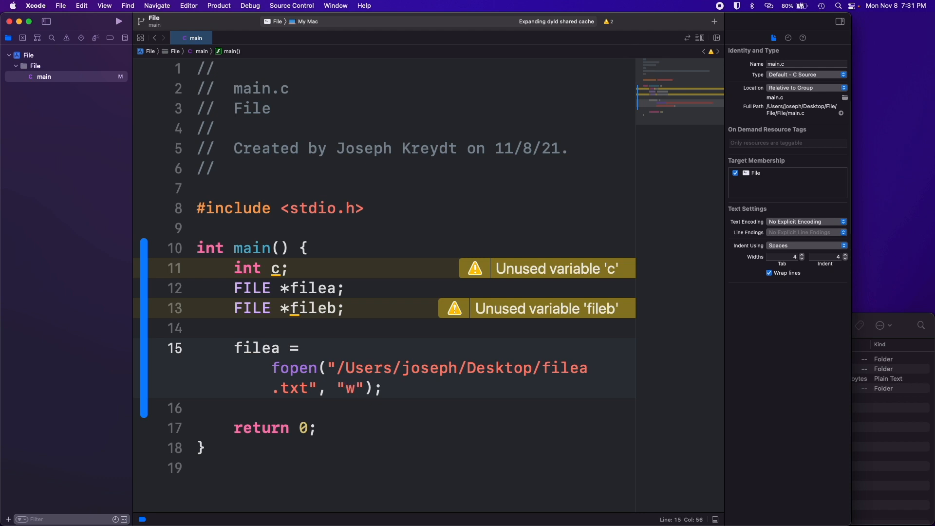
text(+)
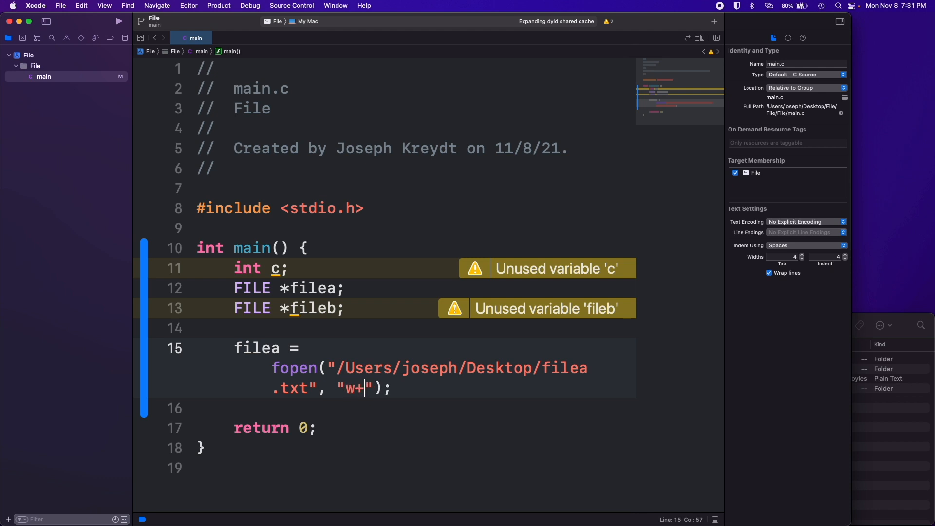
key(backspace)
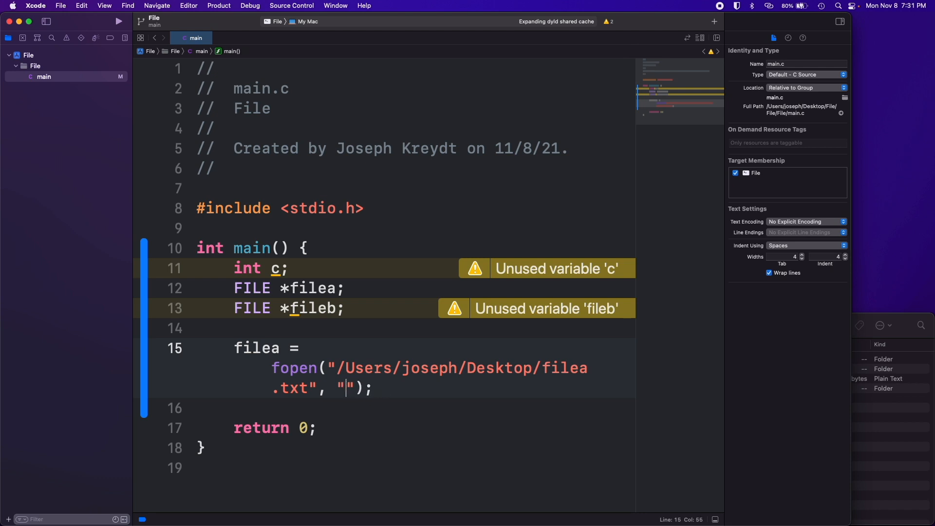
text(w)
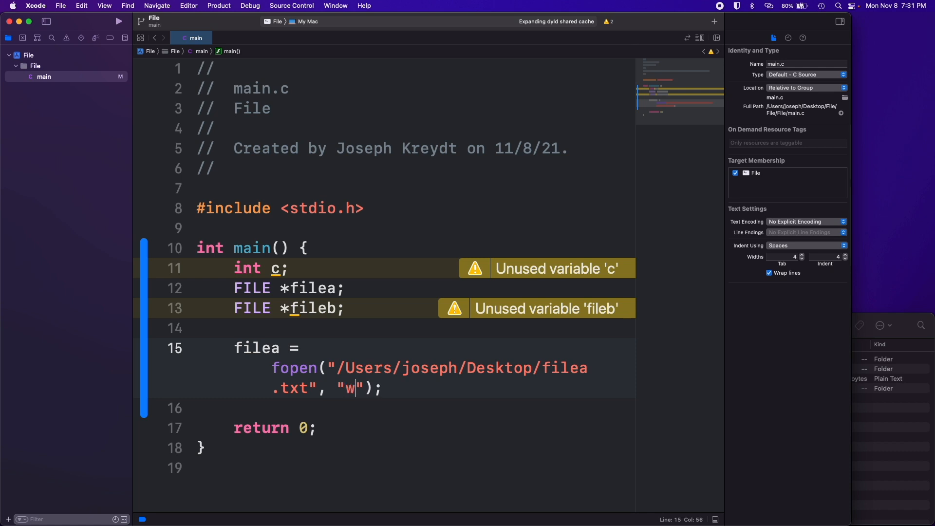
key(backspace)
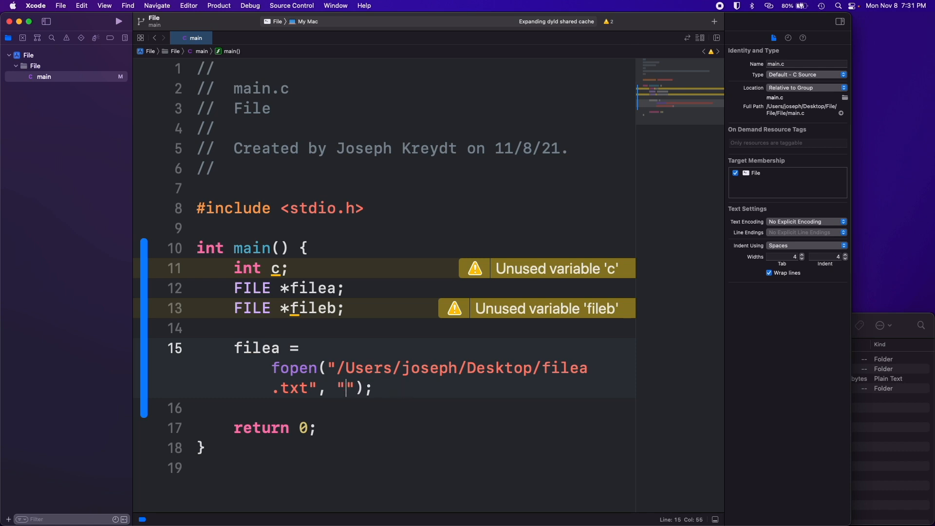
text(r)
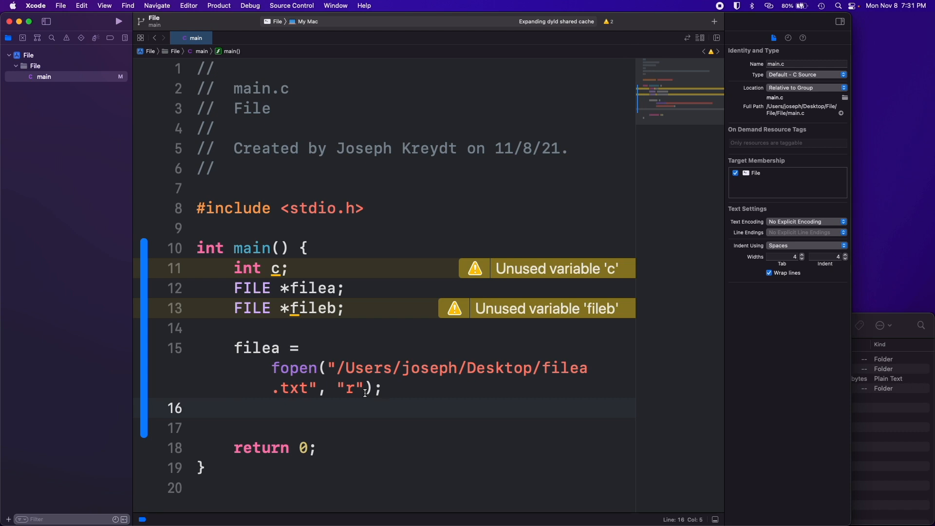
drag(229, 349, 382, 388)
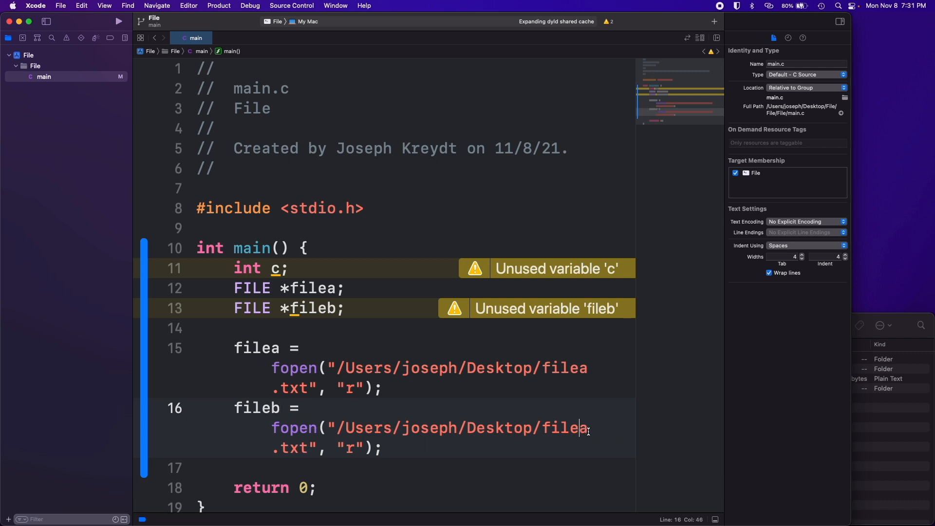
text(b)
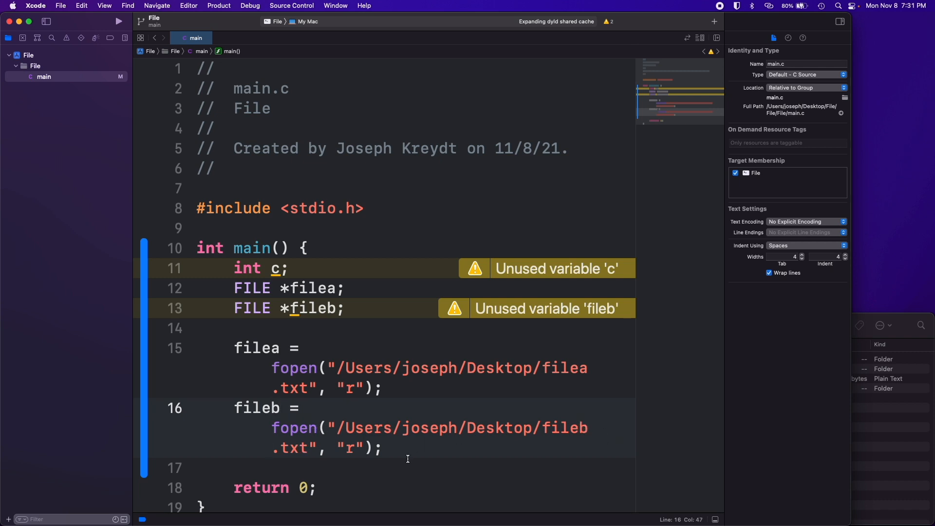
text(w)
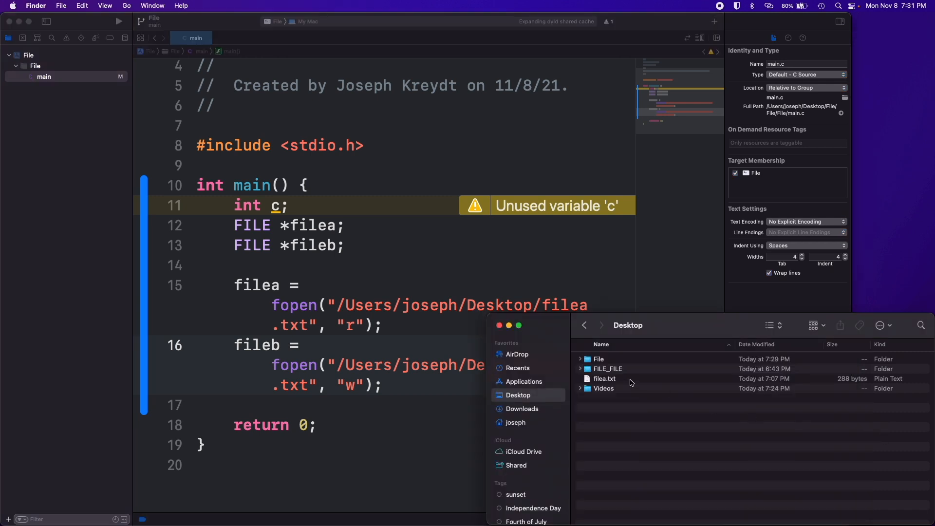
mouse_move(648, 406)
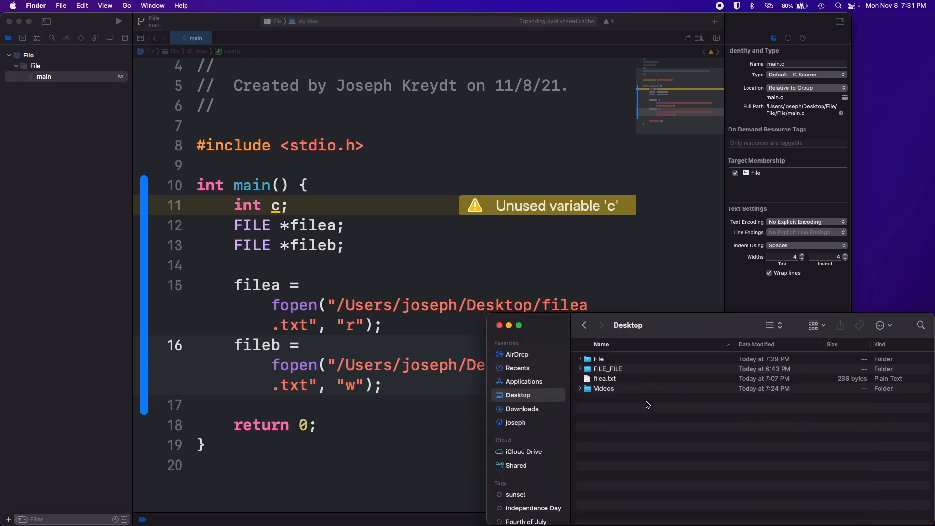
mouse_move(620, 380)
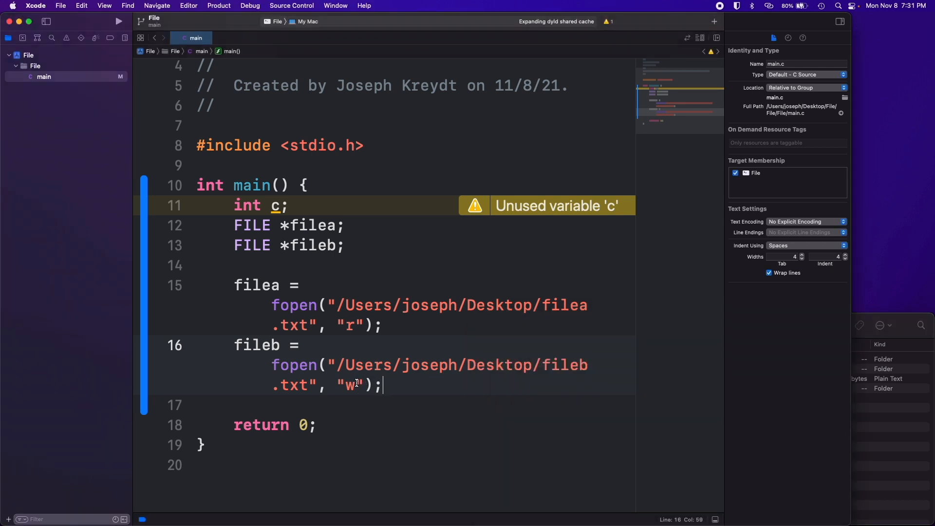
mouse_move(662, 410)
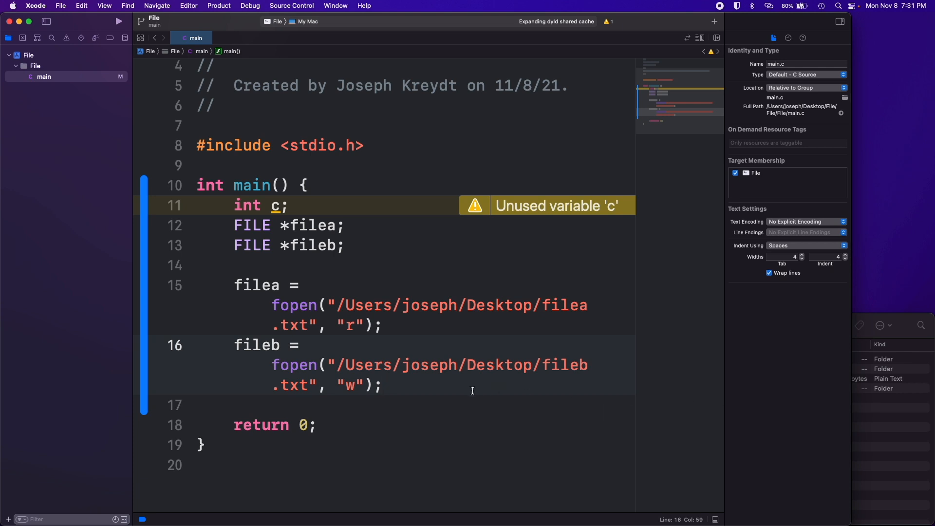
Step: Change fileb's fopen mode from "a" to "w"
click(383, 386)
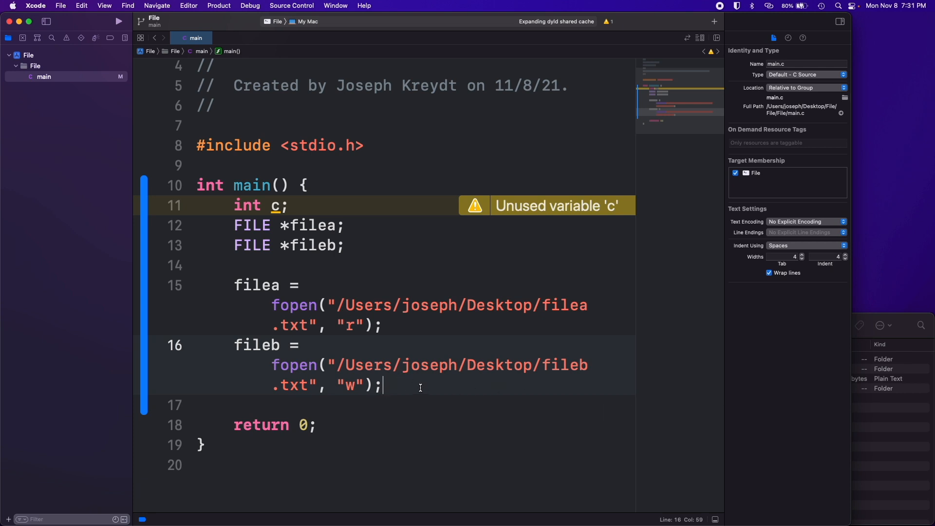
text(a)
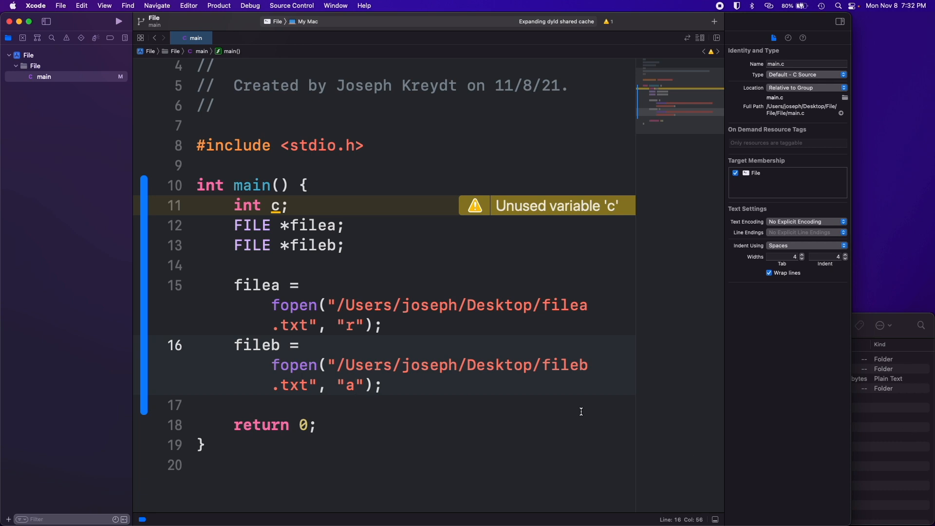
click(356, 386)
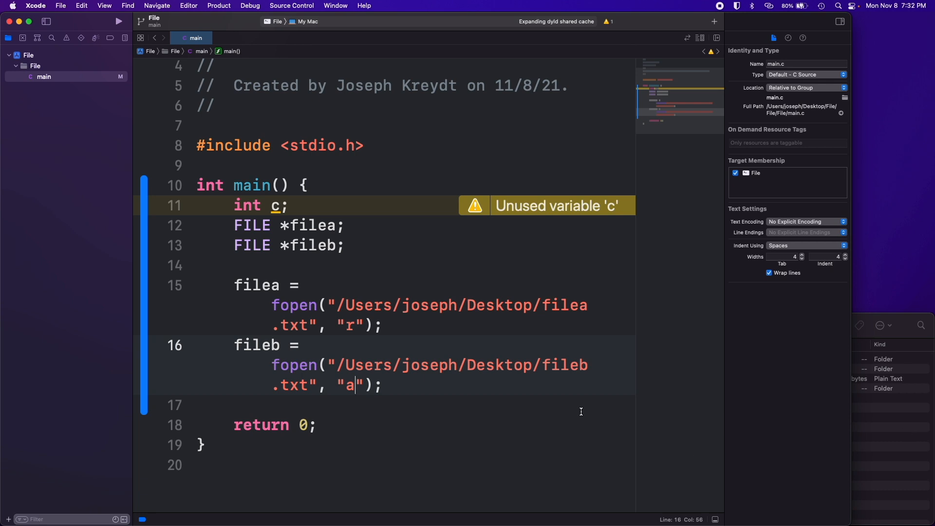
mouse_move(391, 378)
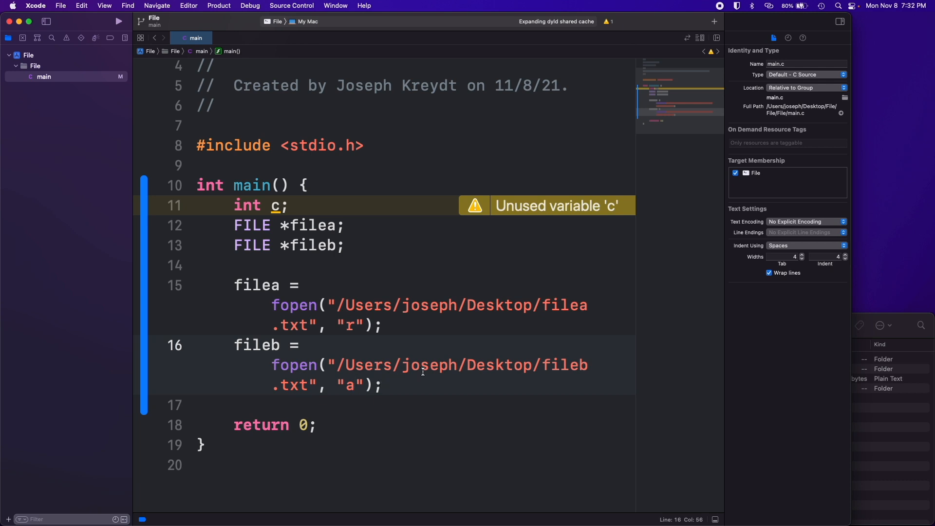
text(w)
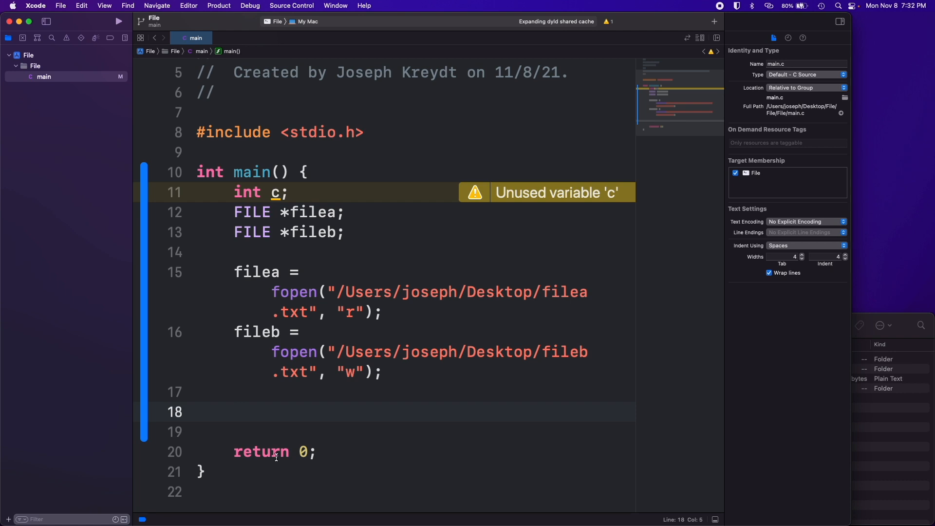
mouse_move(294, 342)
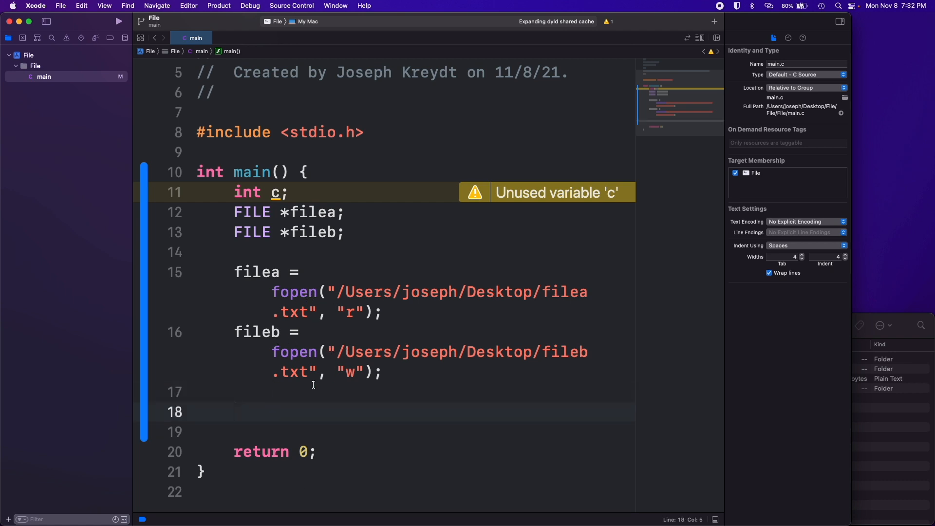
Step: Add if (filea) { containing while ((c = getc(filea)) != EOF) {
text(if (filea)
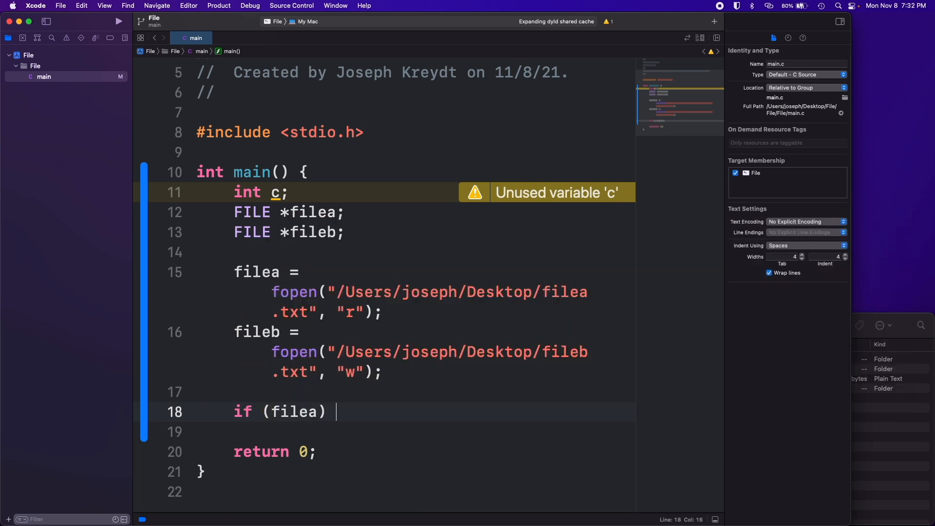
text({)
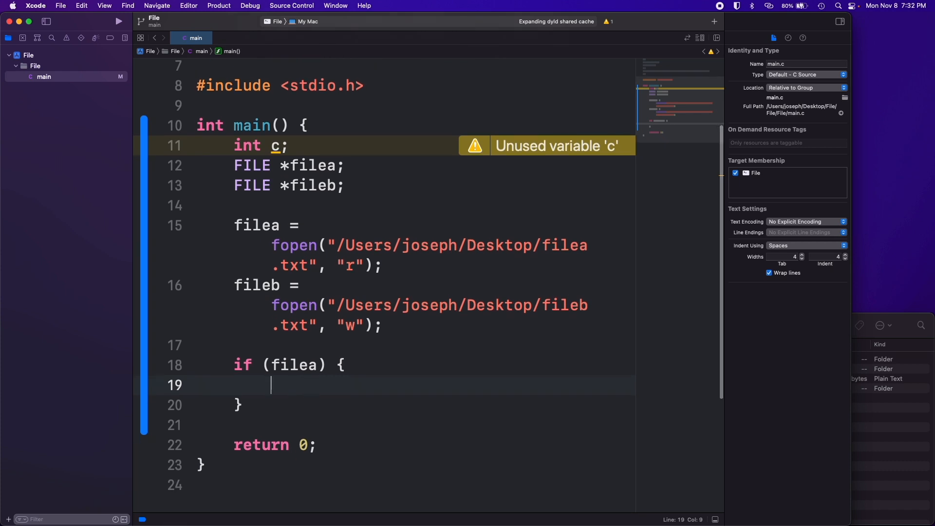
text(while ((c)
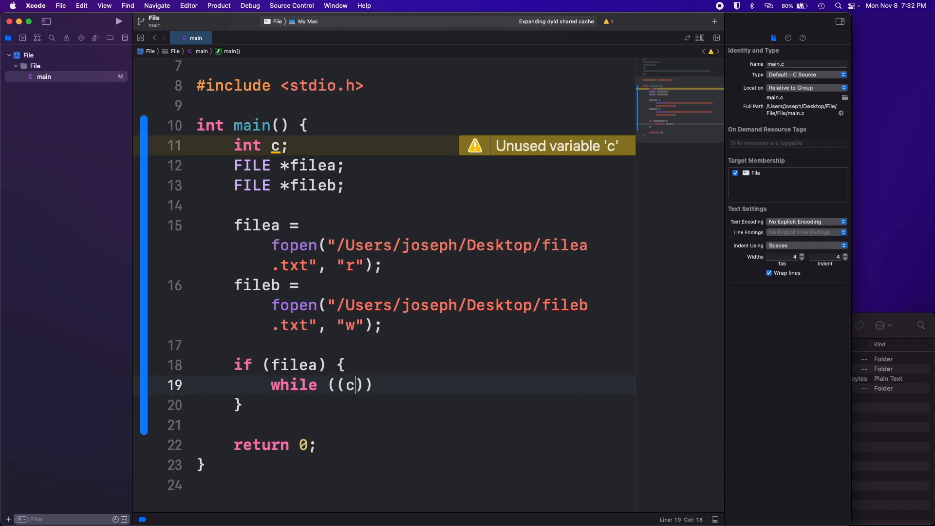
text(= getc)
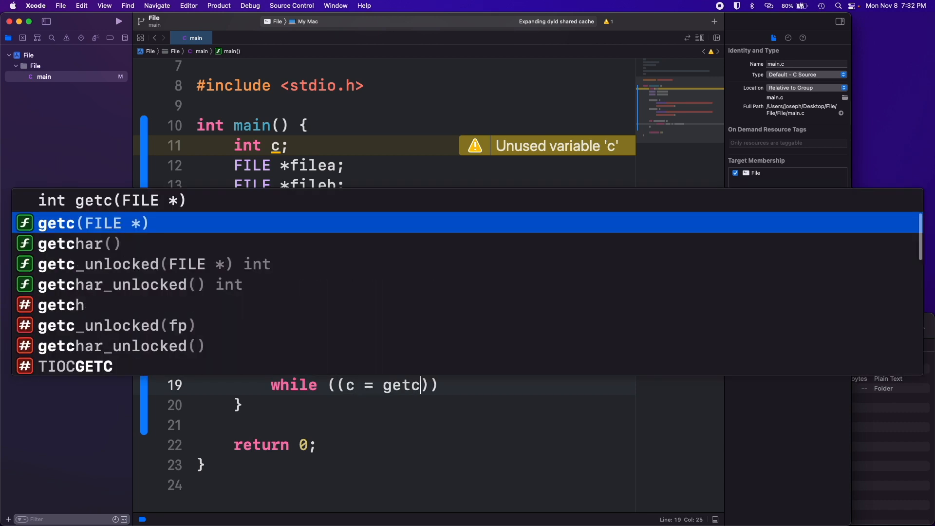
text(filea)
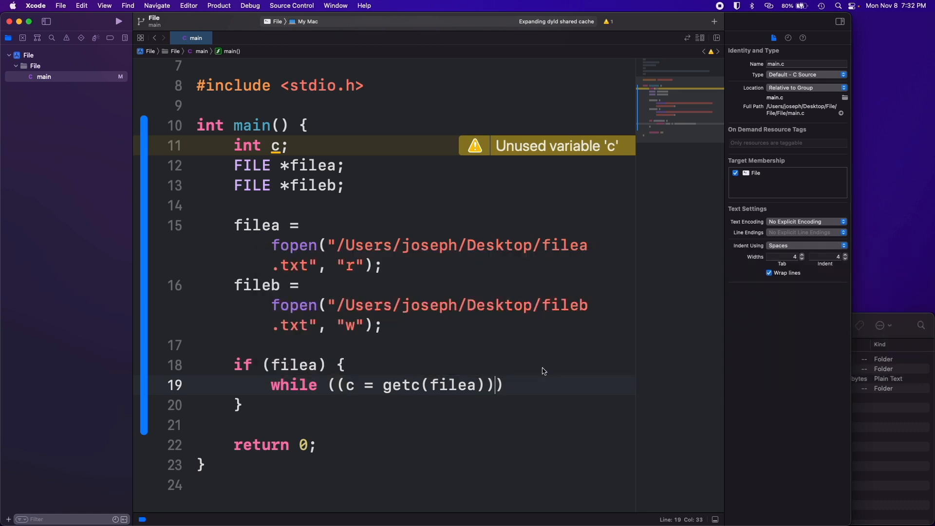
text(!=)
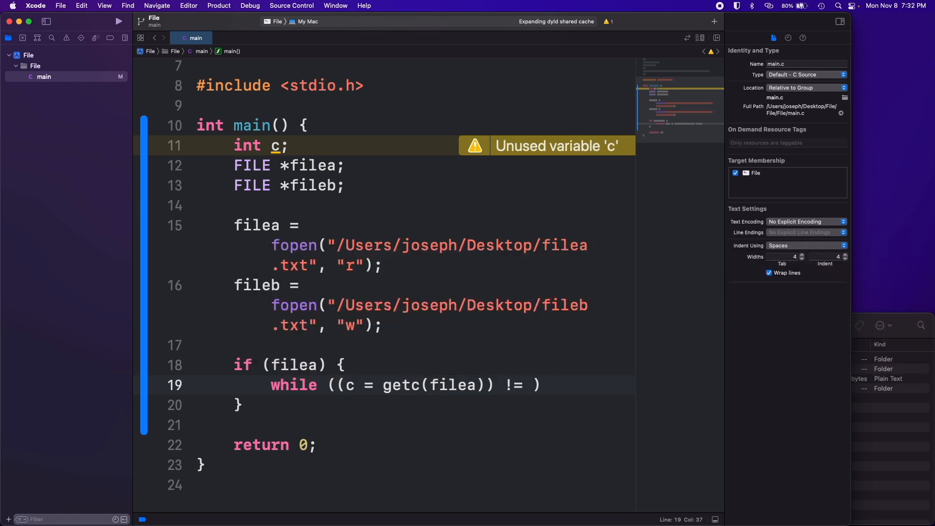
text(EOF))
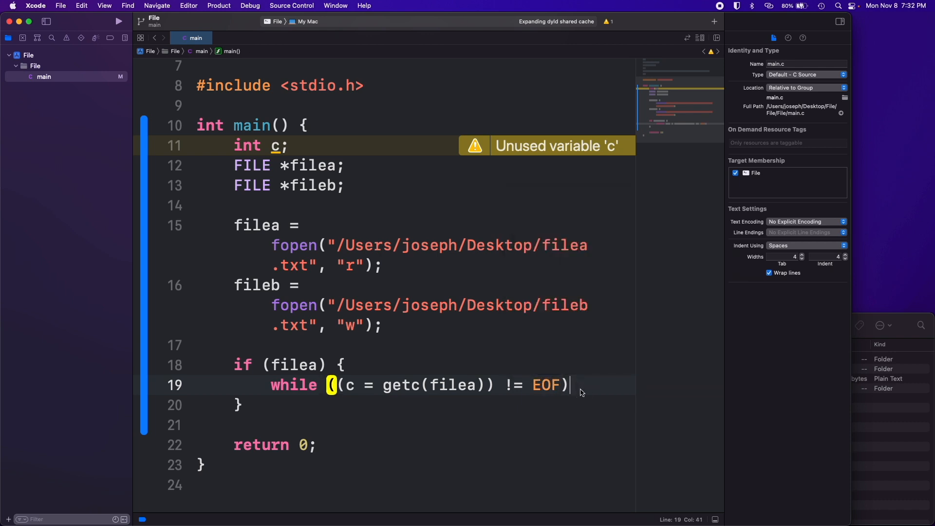
text({)
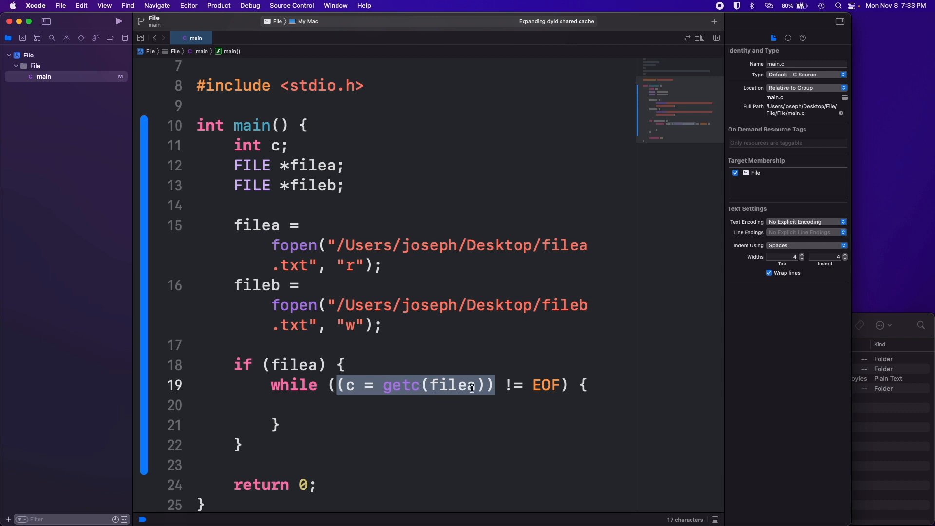
Step: Highlight getc, filea, c = getc(filea) and EOF, then go after the loop's brace
click(384, 384)
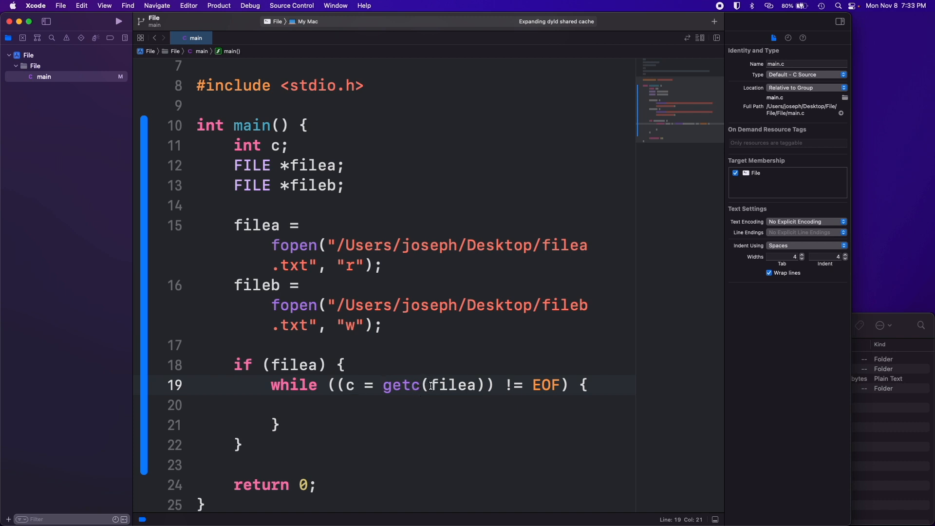
double_click(452, 385)
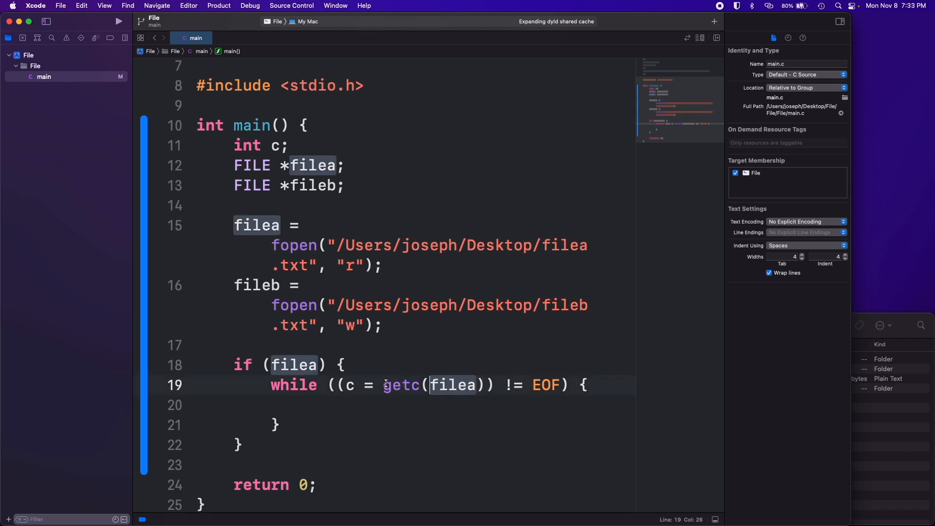
click(386, 385)
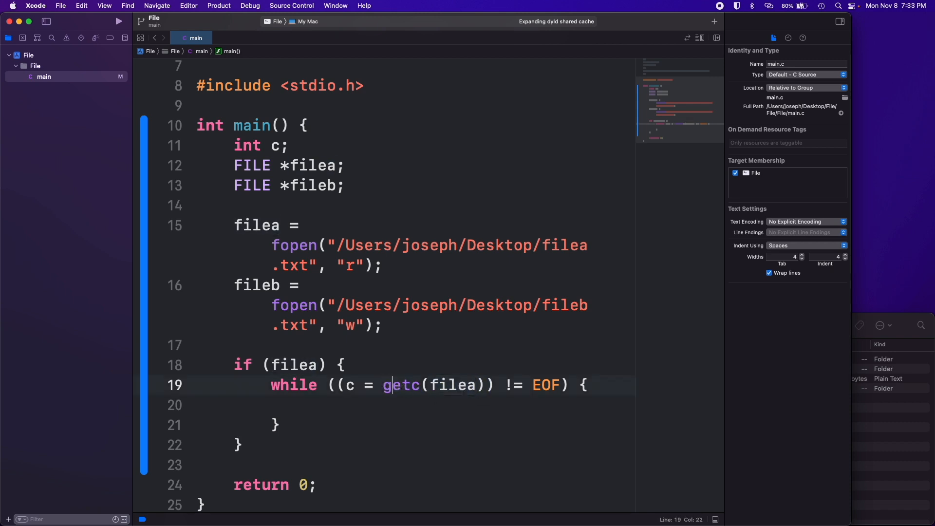
click(429, 385)
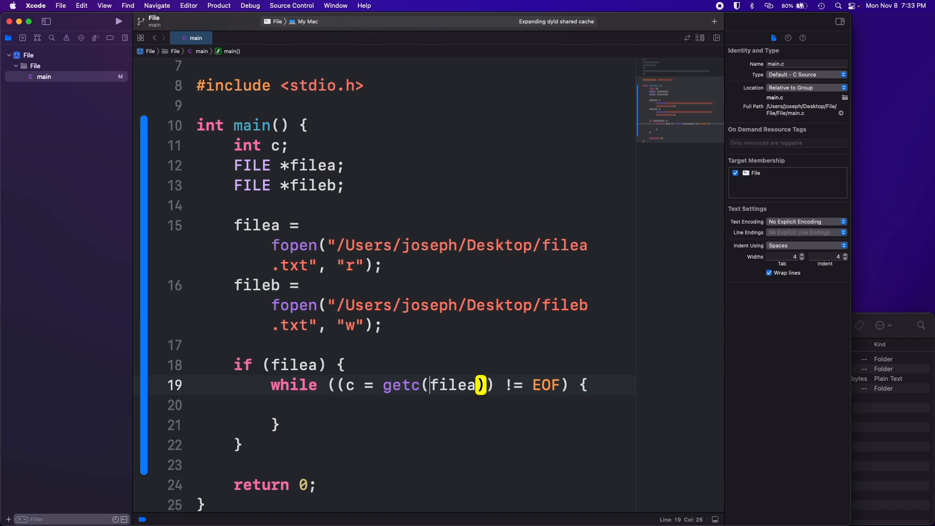
click(295, 384)
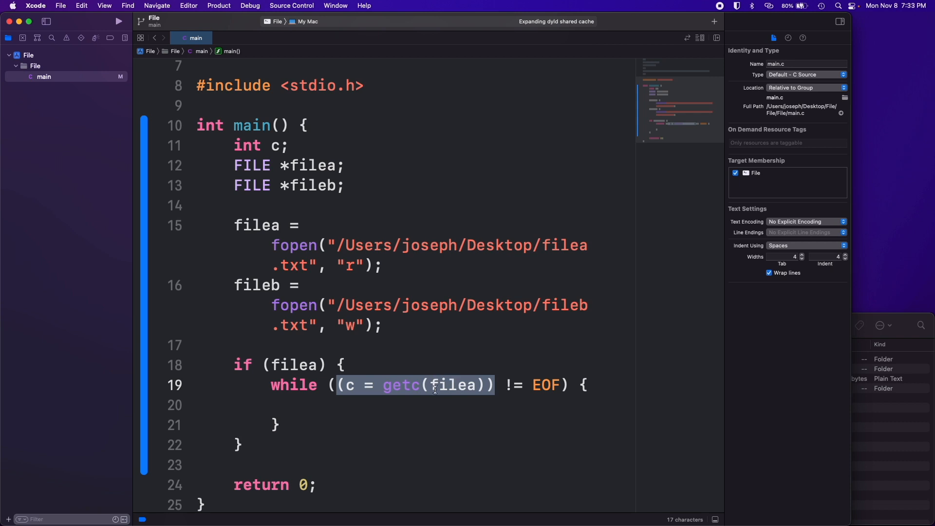
click(558, 385)
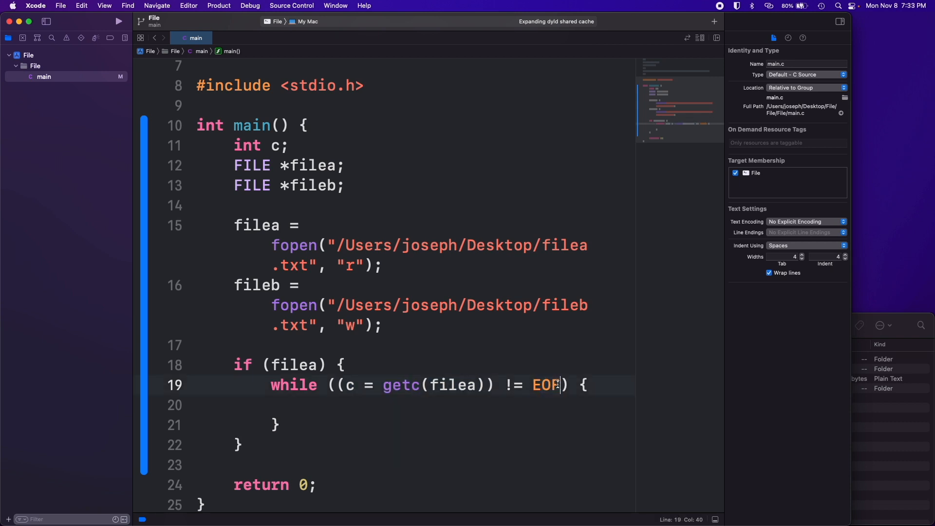
double_click(543, 385)
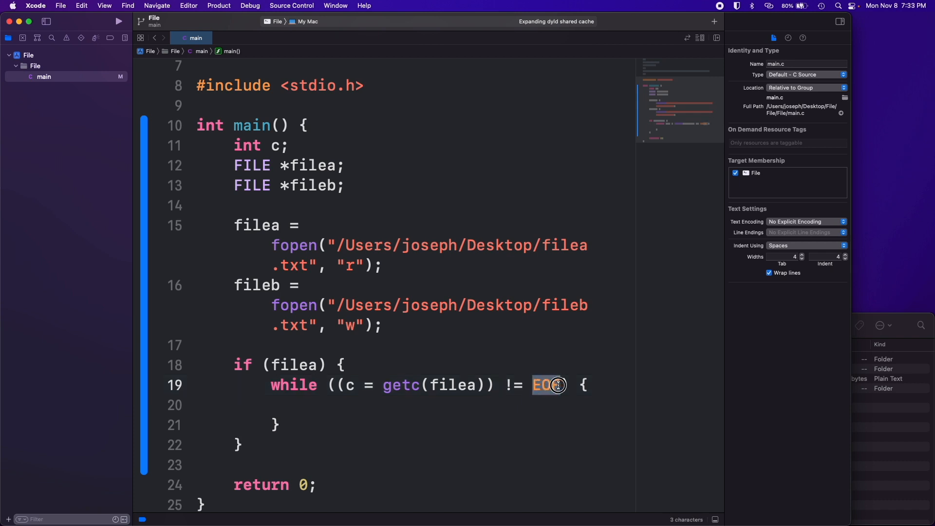
click(419, 385)
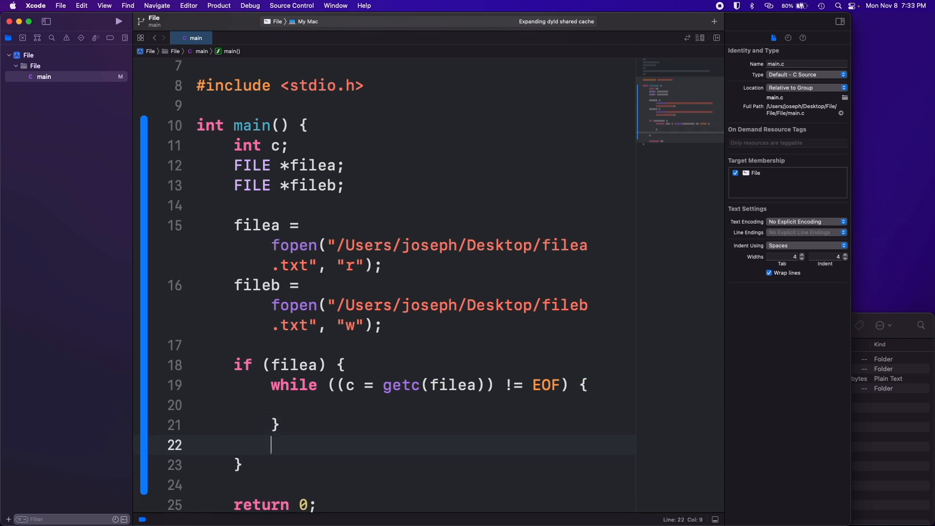
Step: Write fprintf(fileb, "%c", c); inside the while loop body
click(351, 406)
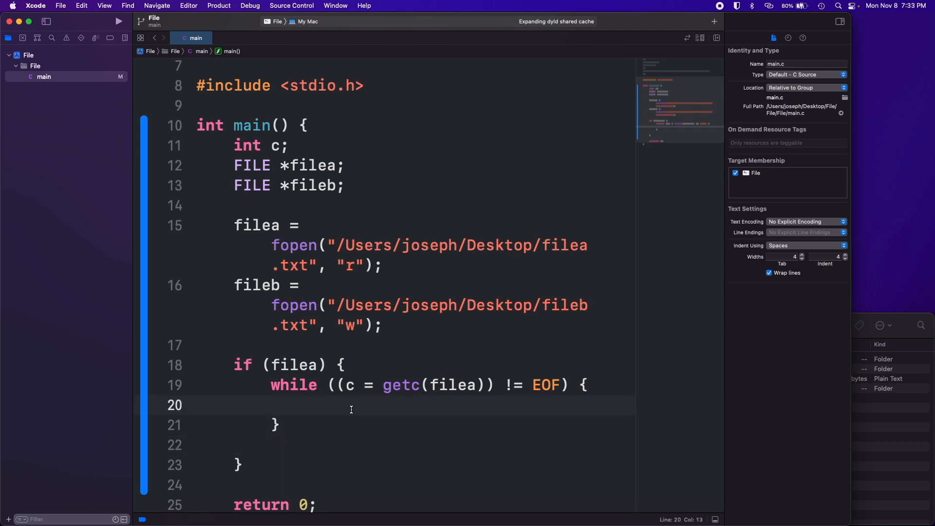
click(308, 404)
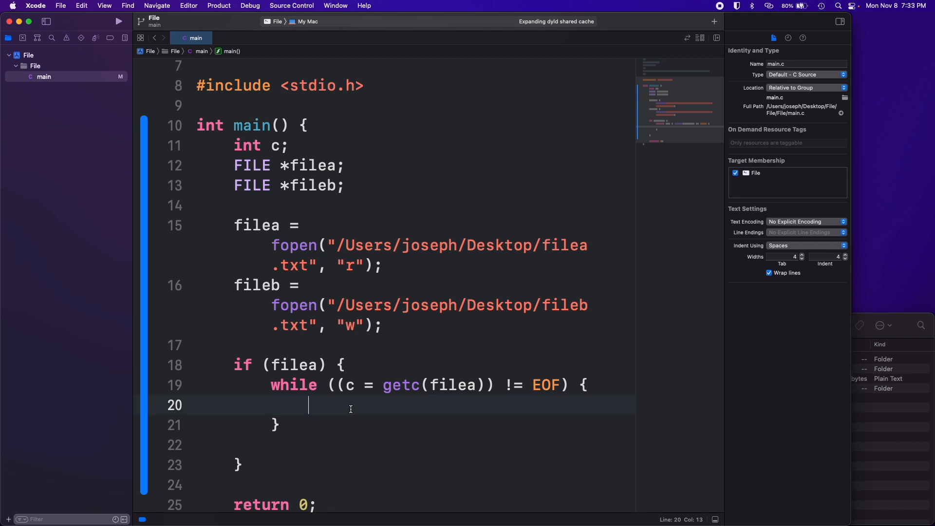
text(p)
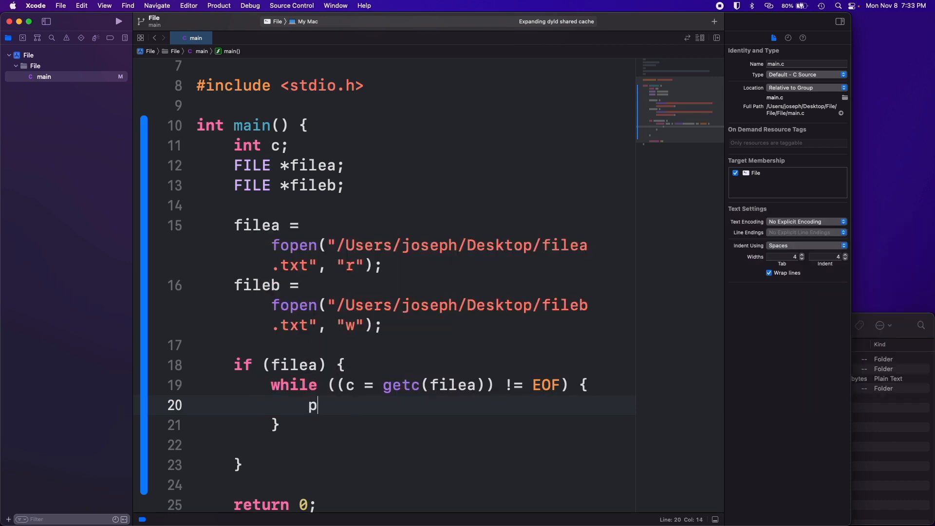
text(rintf()
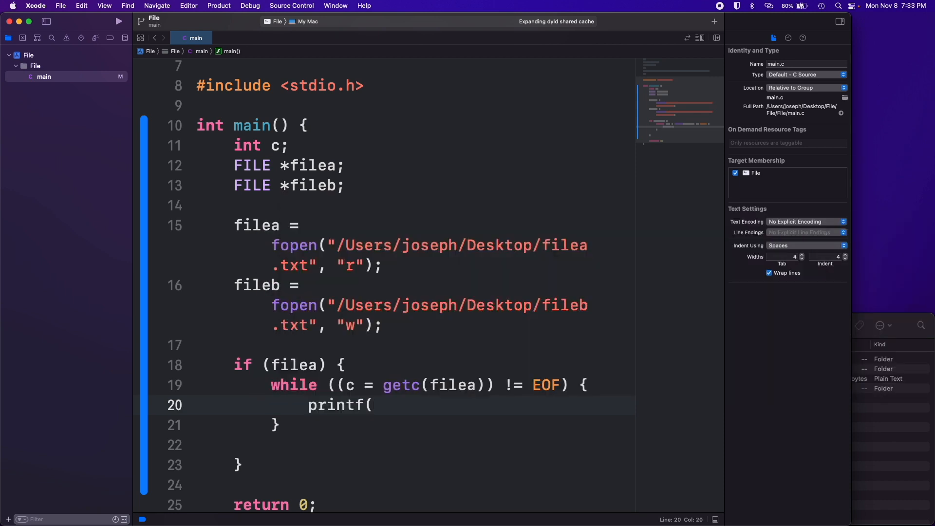
text(")
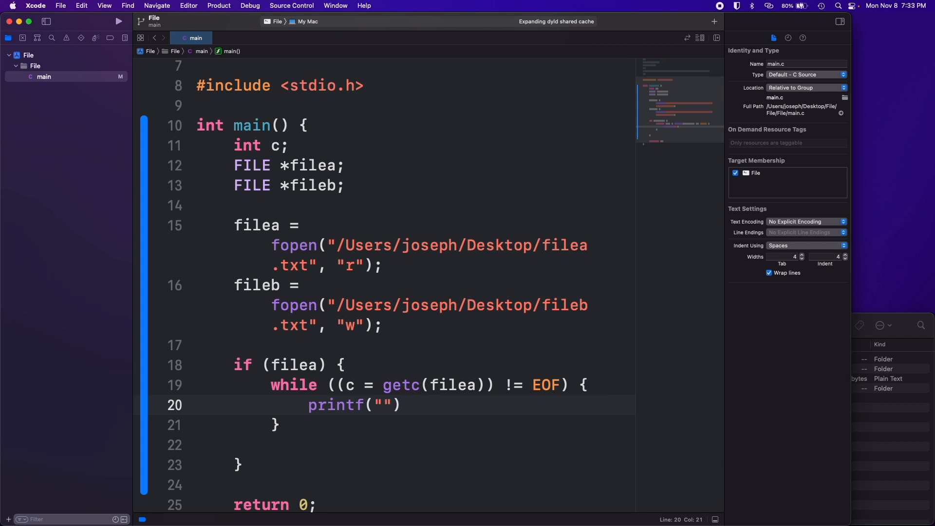
text(f)
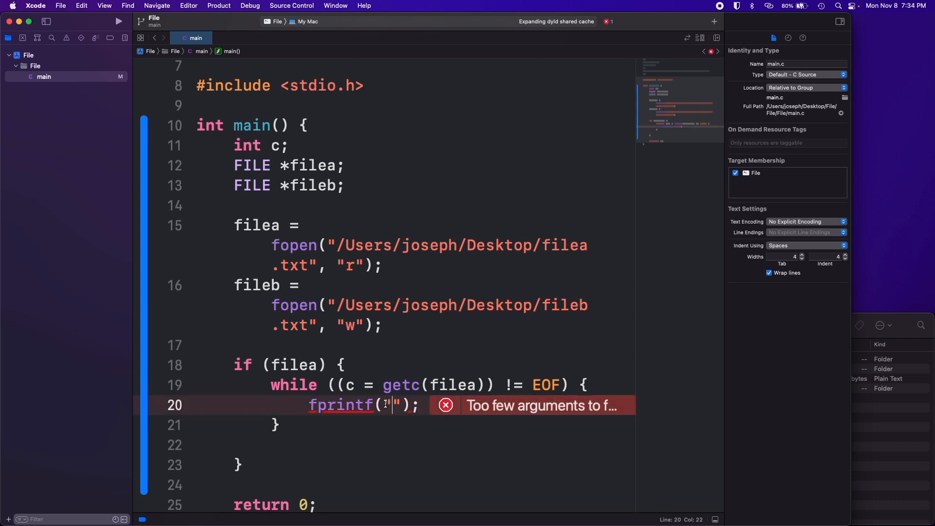
text(fileb)
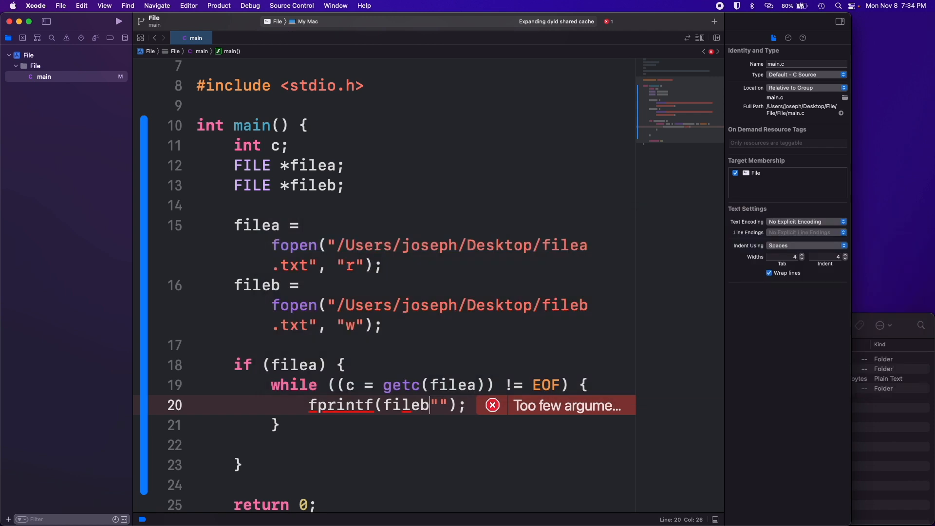
text(,)
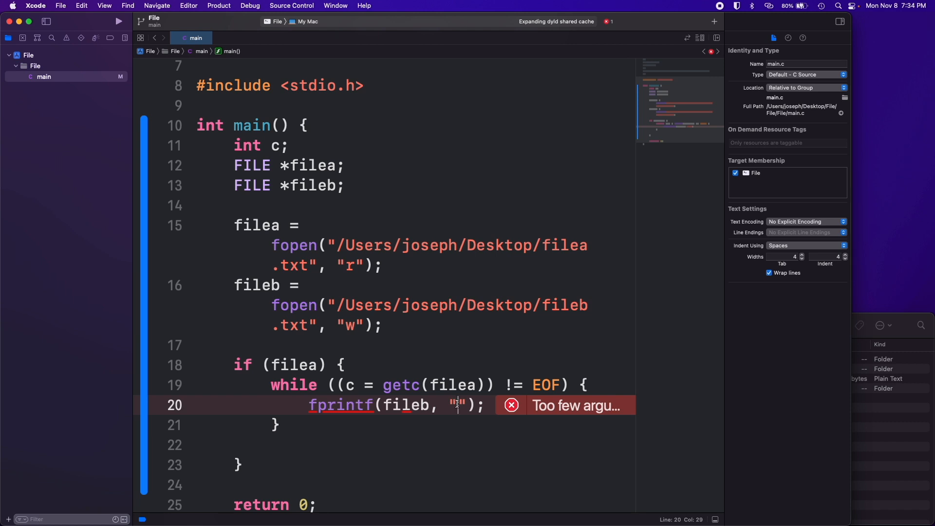
text(%c)
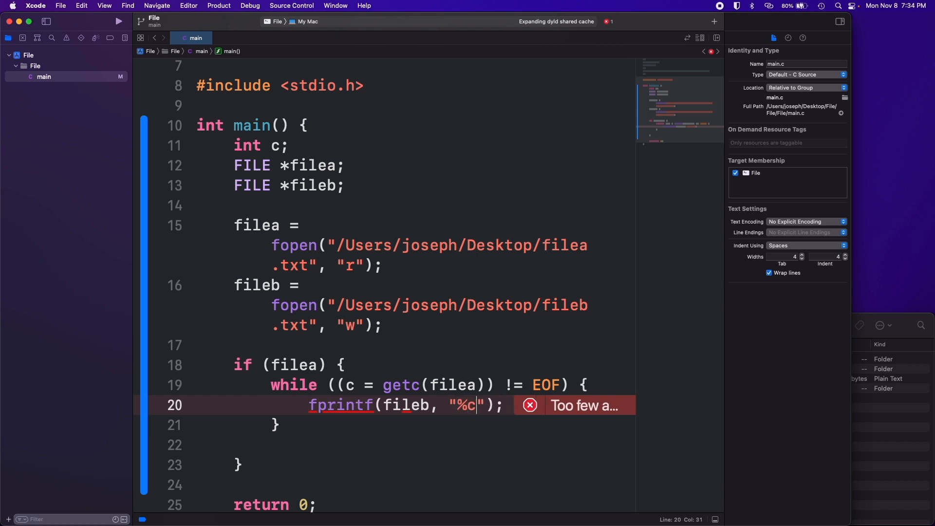
text(",)
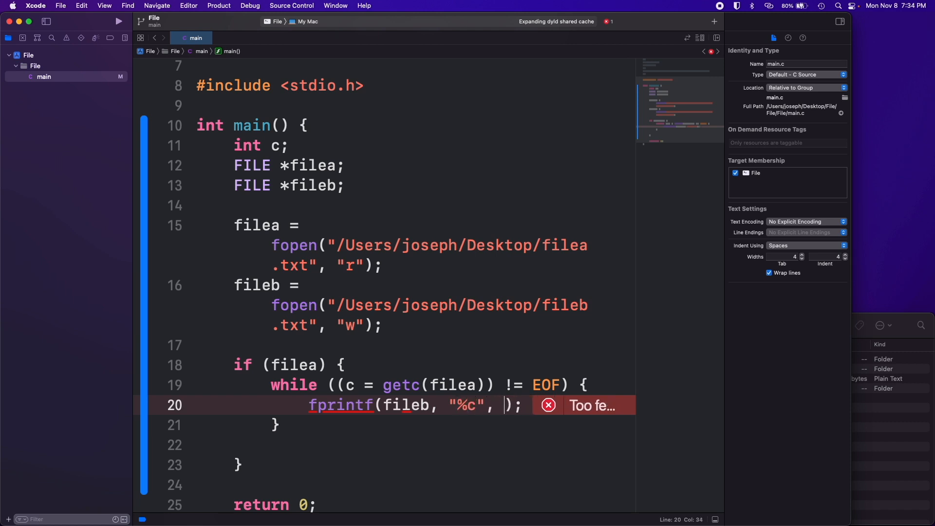
text(c)
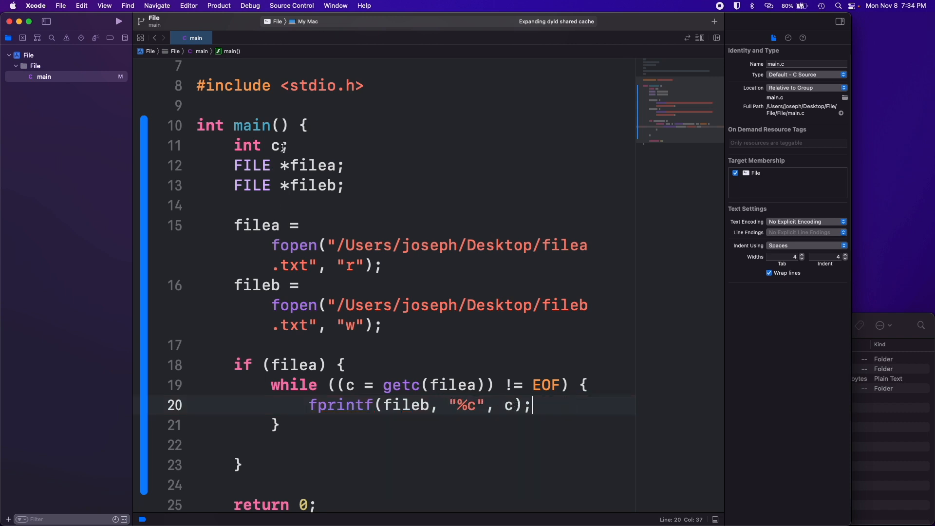
double_click(247, 146)
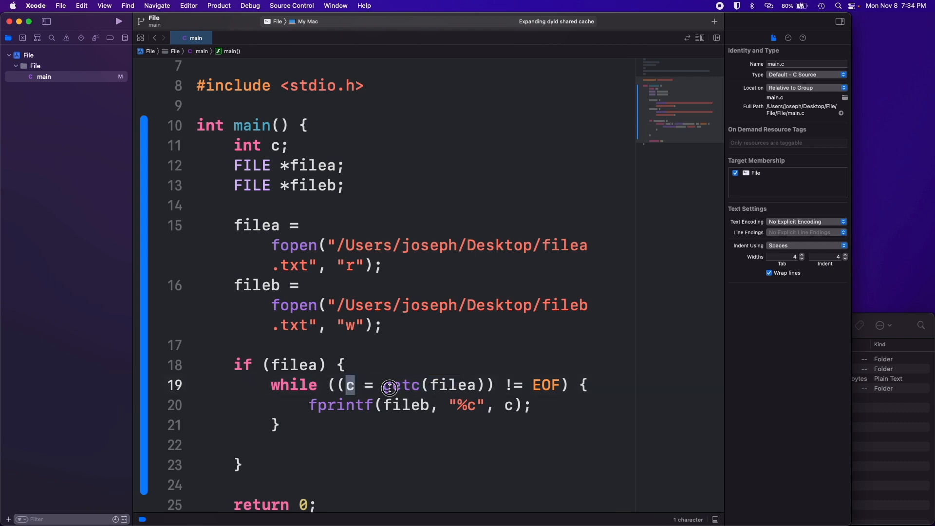
text(ASCI)
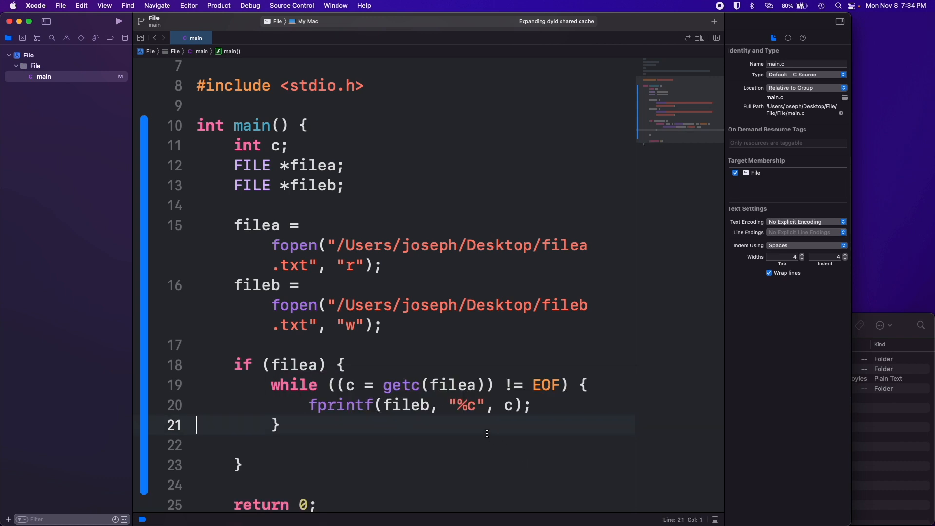
mouse_move(496, 421)
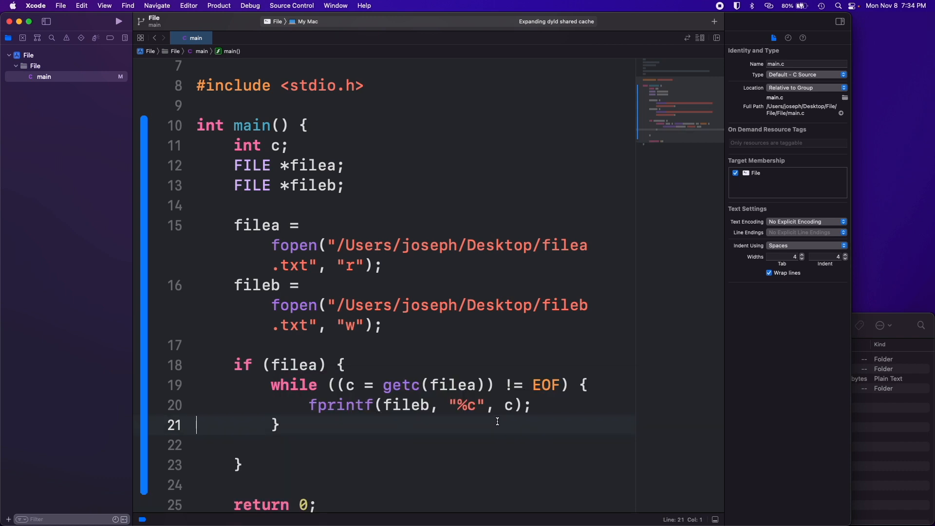
mouse_move(407, 276)
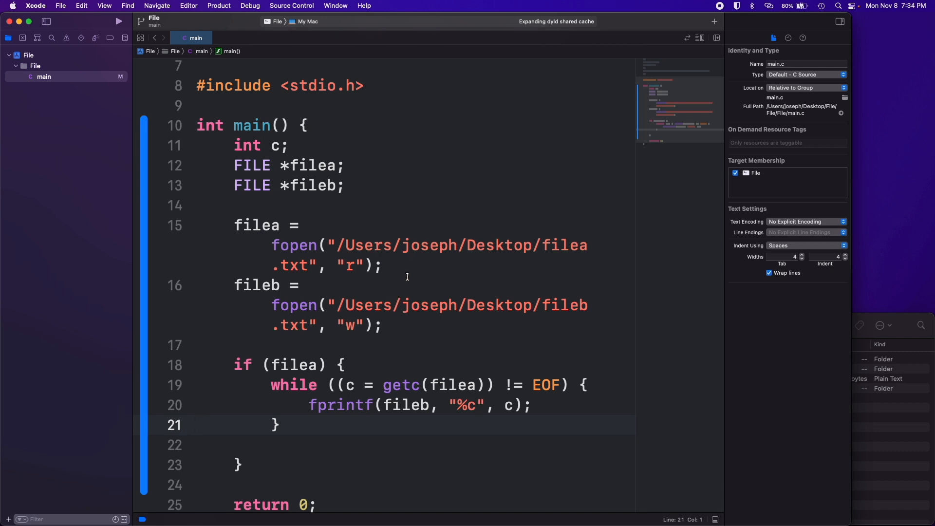
mouse_move(408, 271)
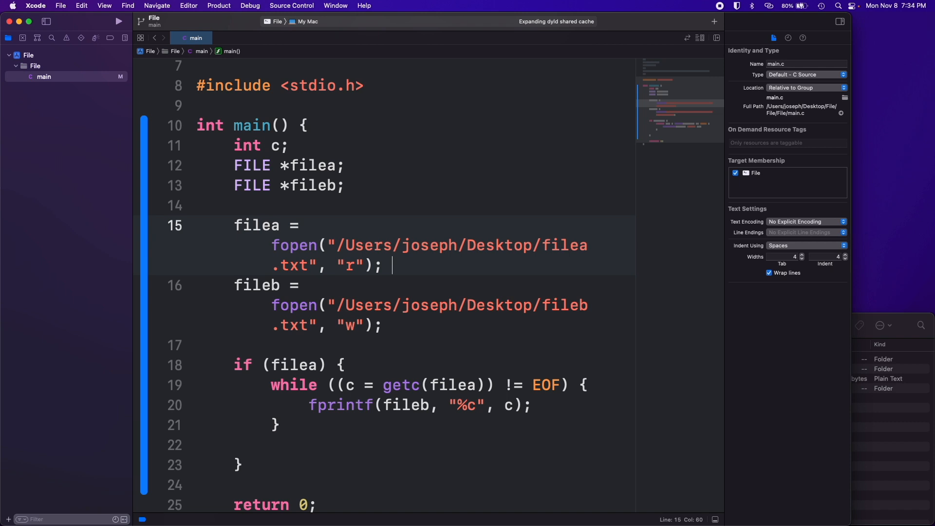
text(51)
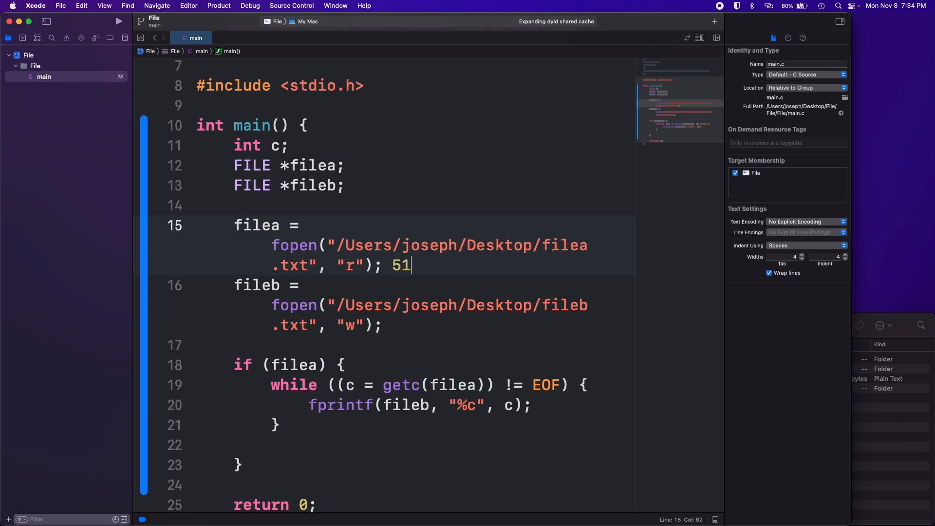
text(1)
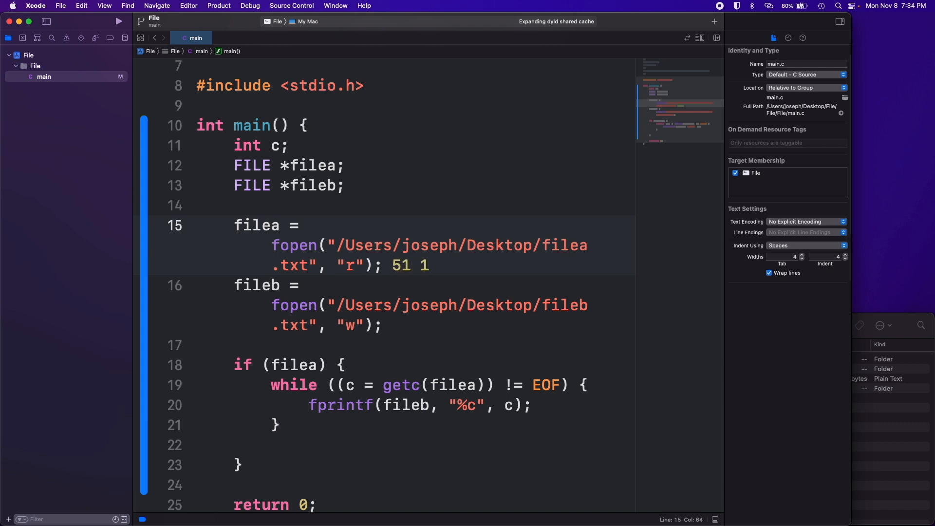
text(27)
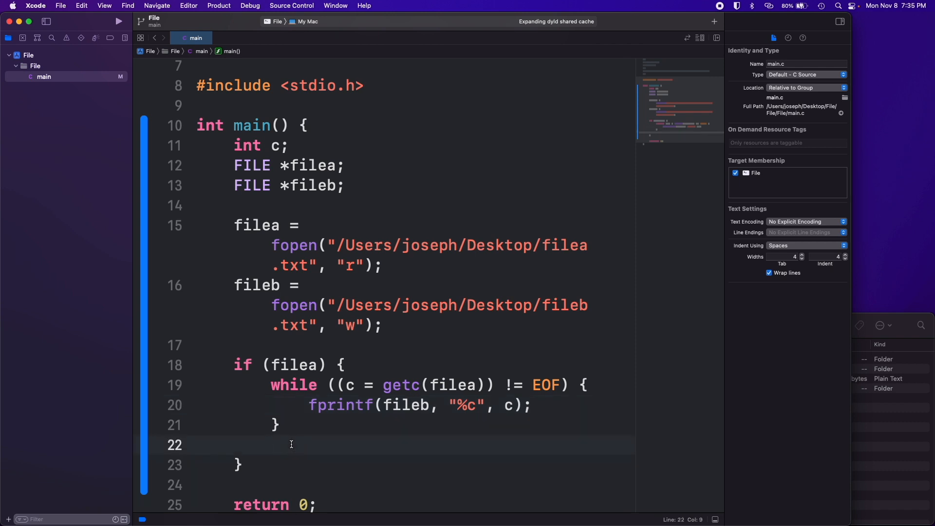
mouse_move(302, 434)
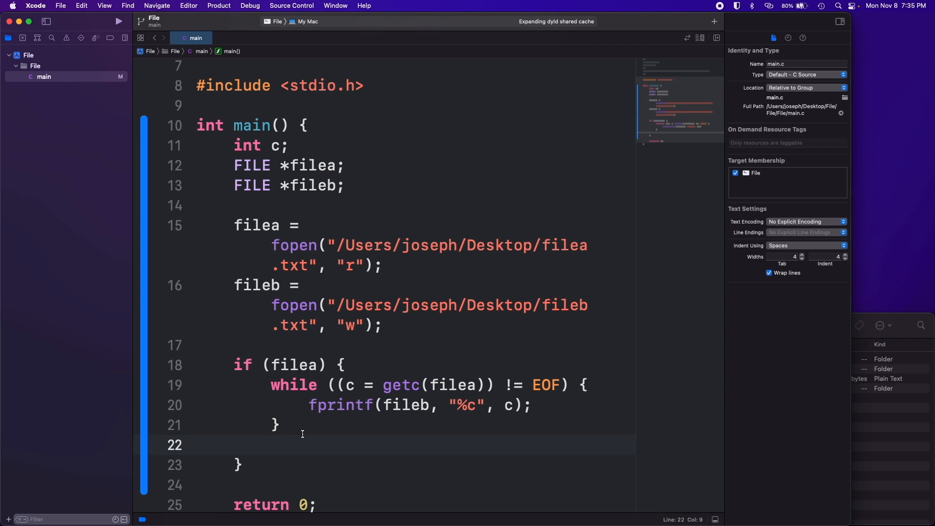
Step: Add fclose(filea); and fclose(fileb); after the while loop
text(close()
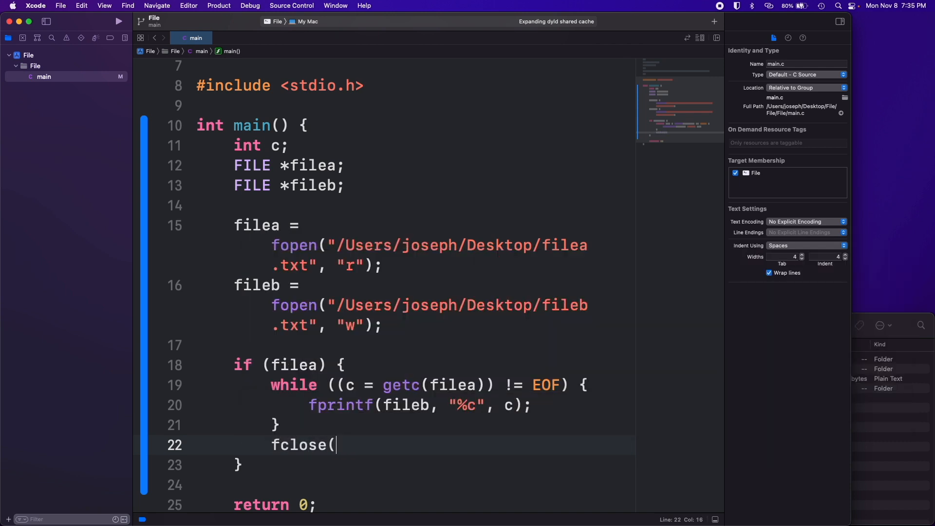
text(filea);)
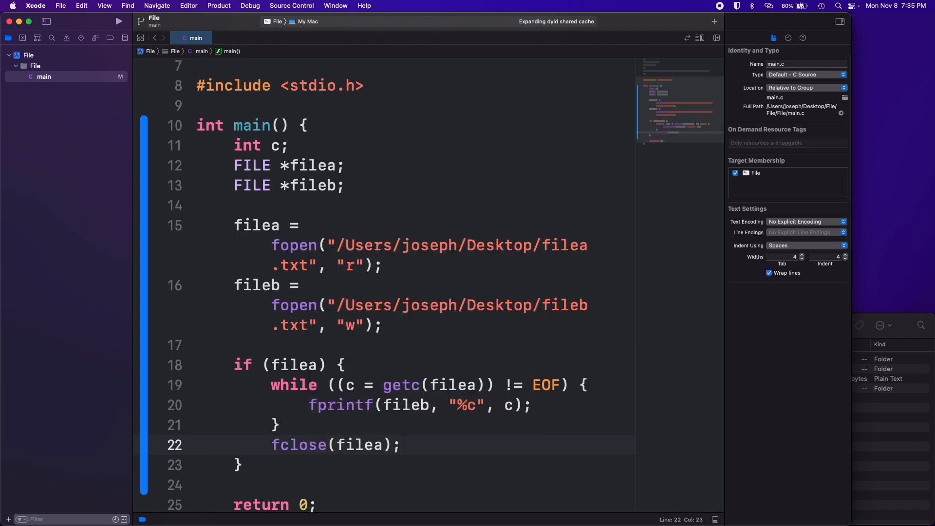
text(fclose(f))
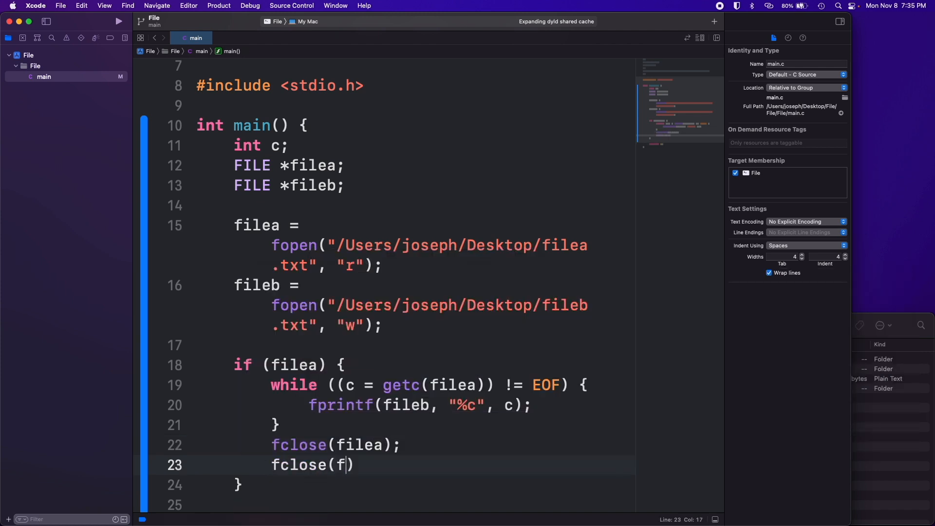
text(ileb);)
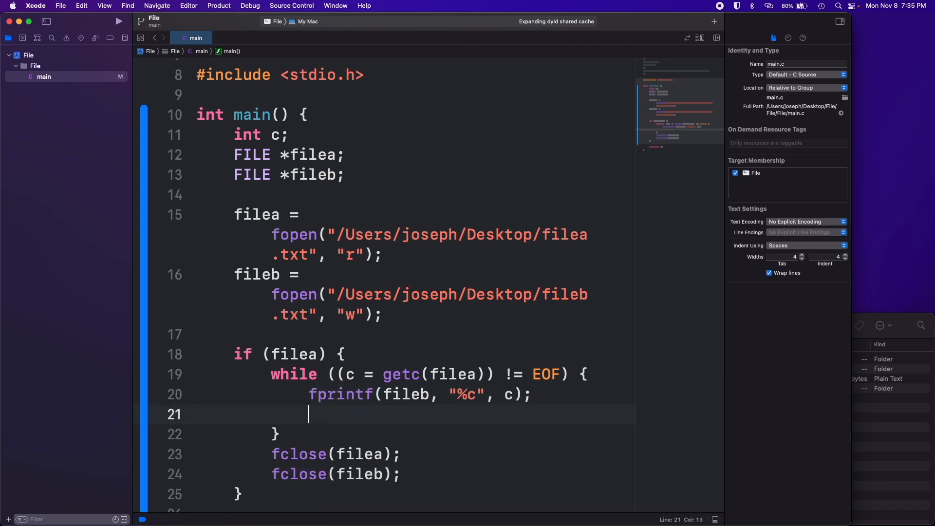
Step: Echo each copied character with putchar(c), then bring the Desktop listing forward to see fileb.txt
text(putchar(c);)
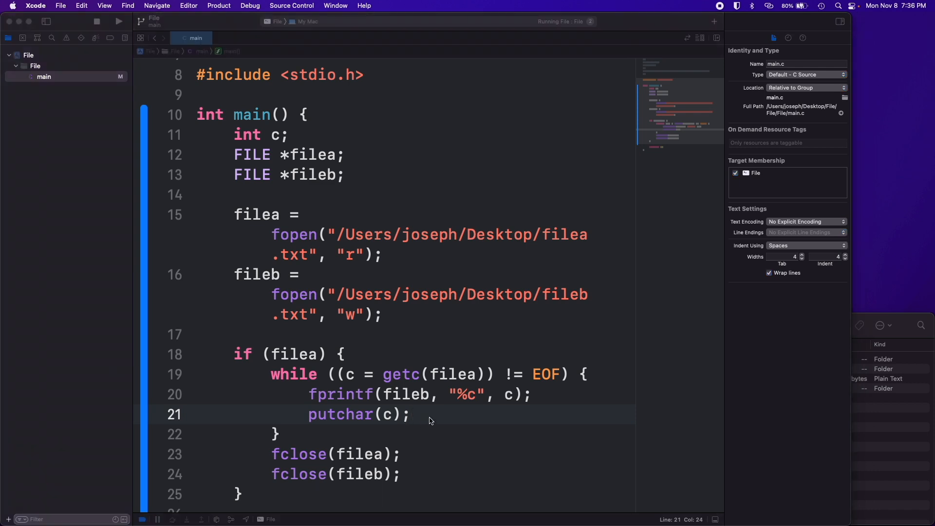
click(118, 21)
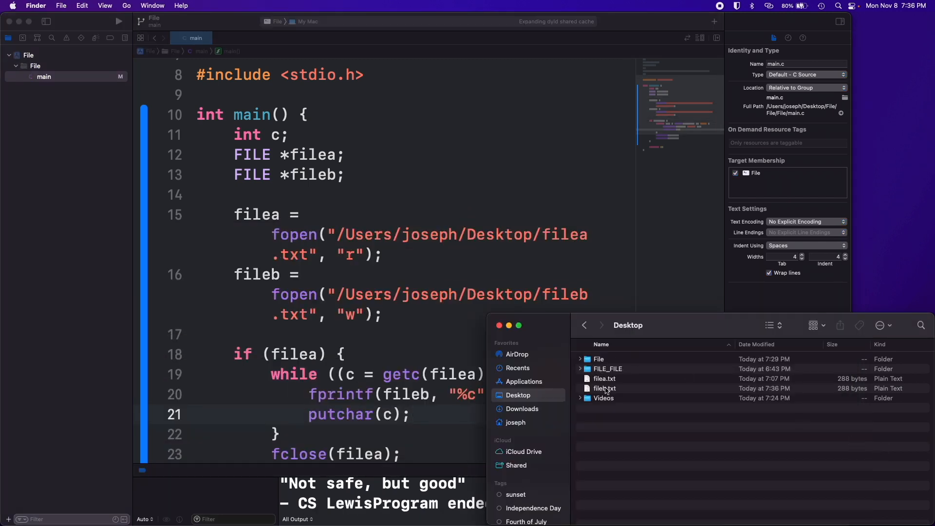
Step: Open filea.txt and fileb.txt in TextEdit, compare their quotes, and close both without saving
click(604, 379)
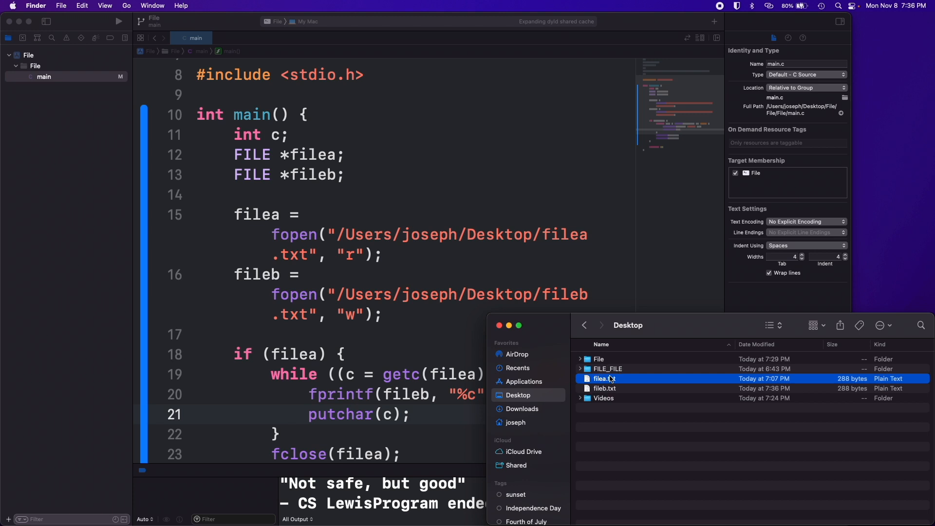
double_click(604, 378)
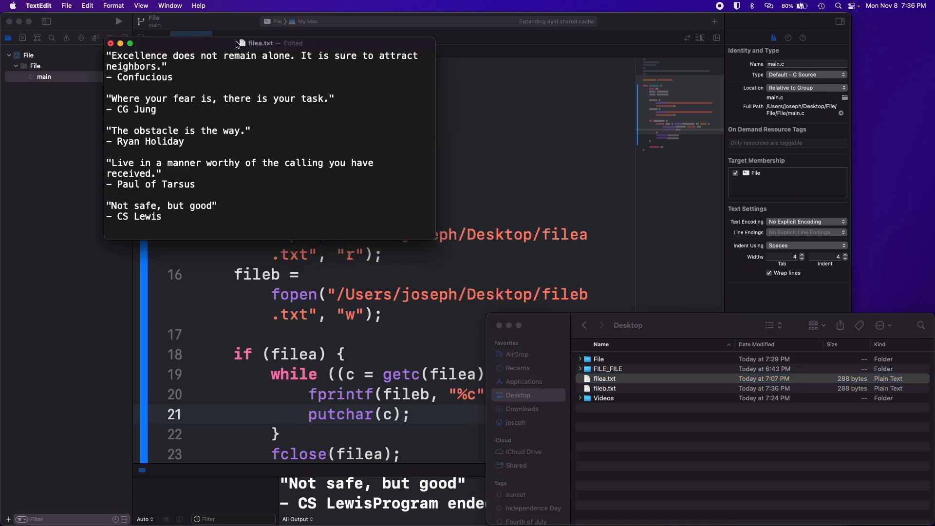
mouse_move(101, 36)
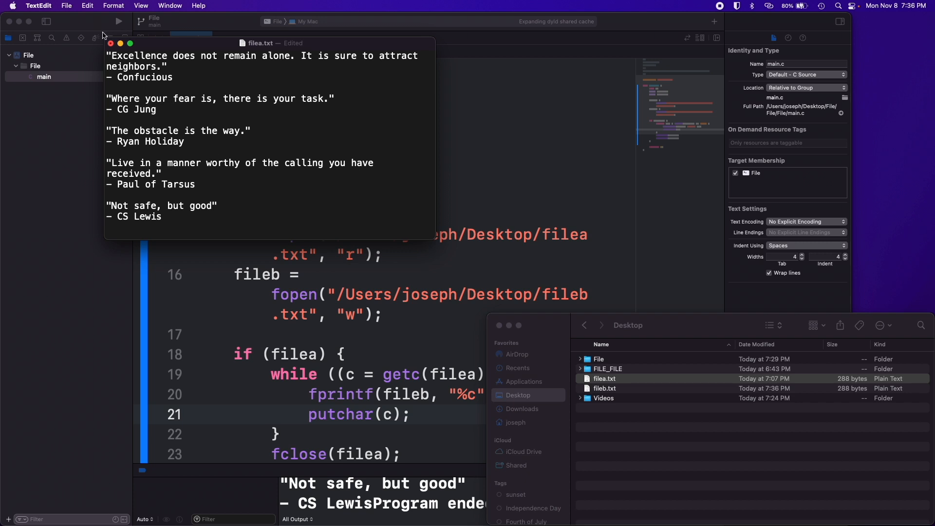
click(110, 43)
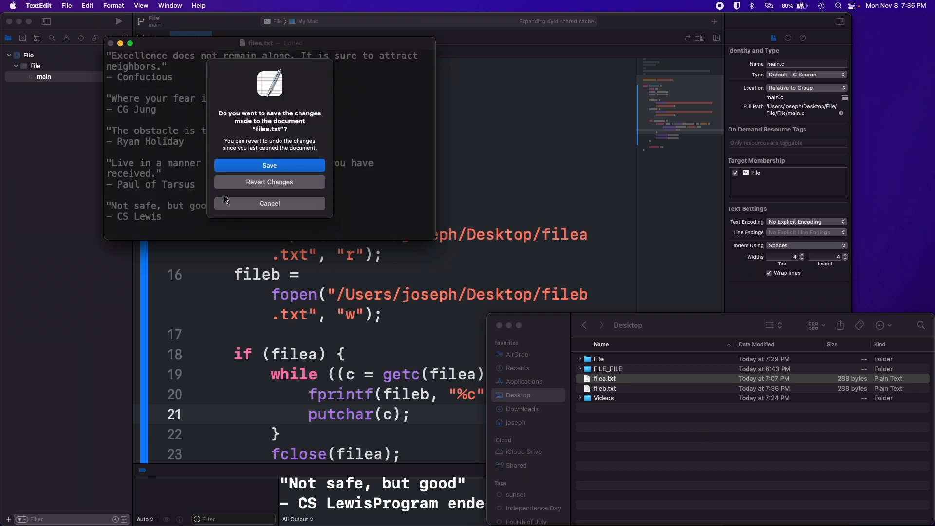
click(269, 165)
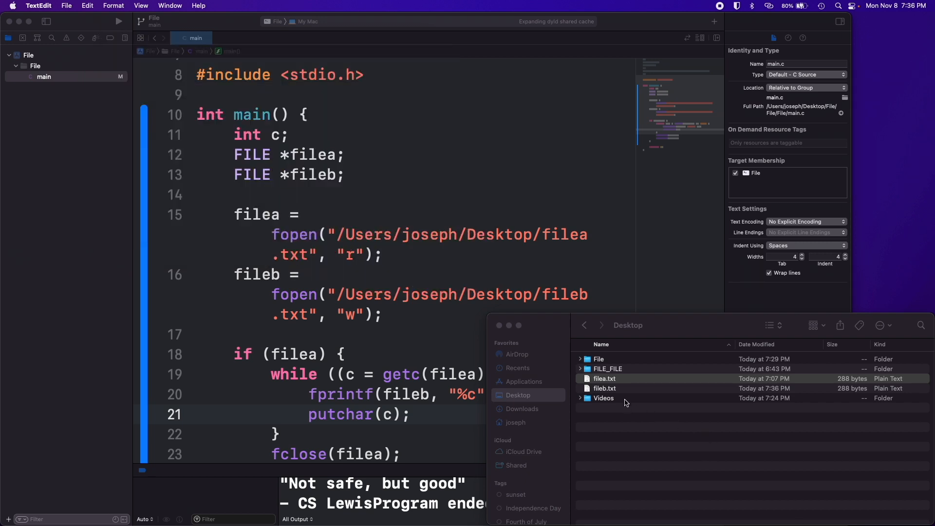
double_click(604, 388)
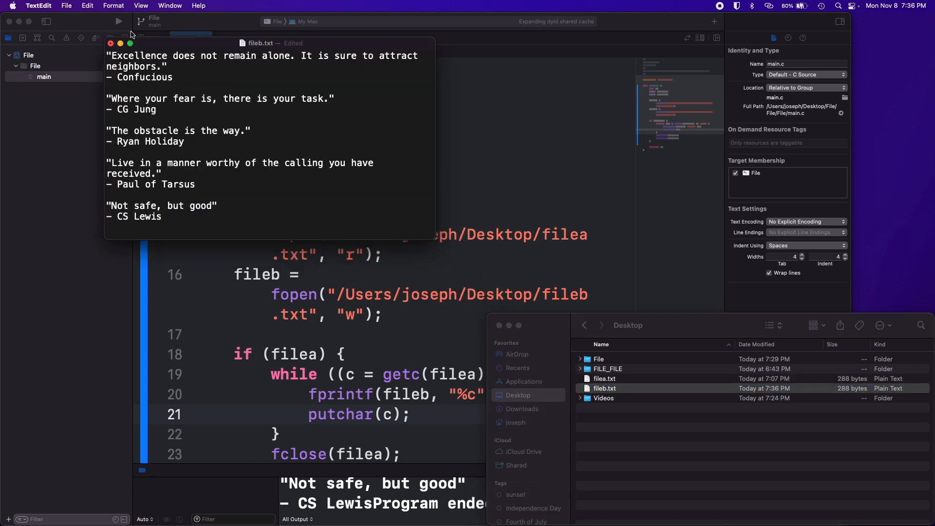
click(111, 43)
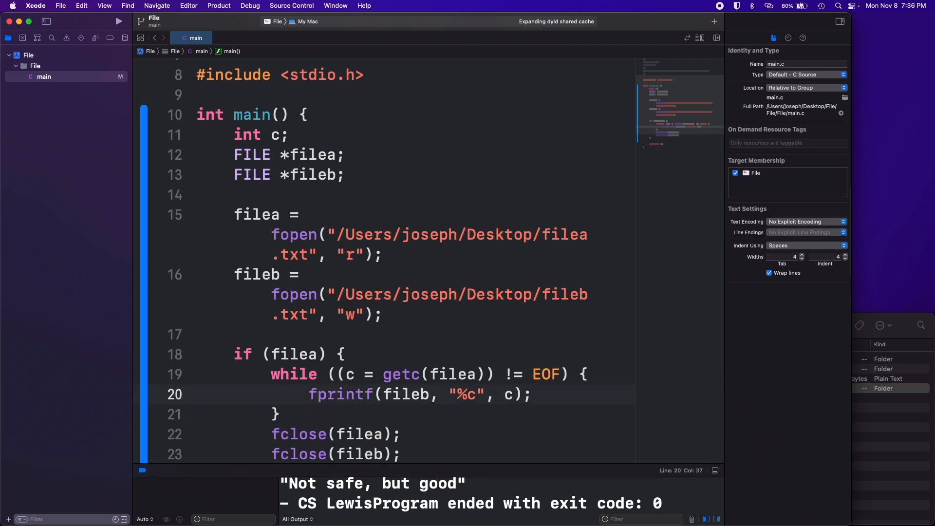
Step: Add a printf statement reporting 'File copy complete.' after both files are closed
click(281, 414)
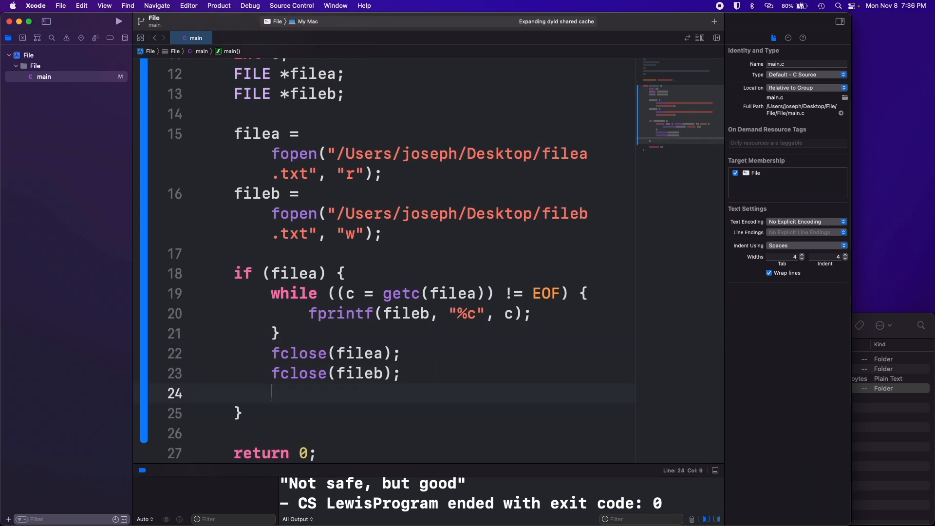
text(prtintf(")
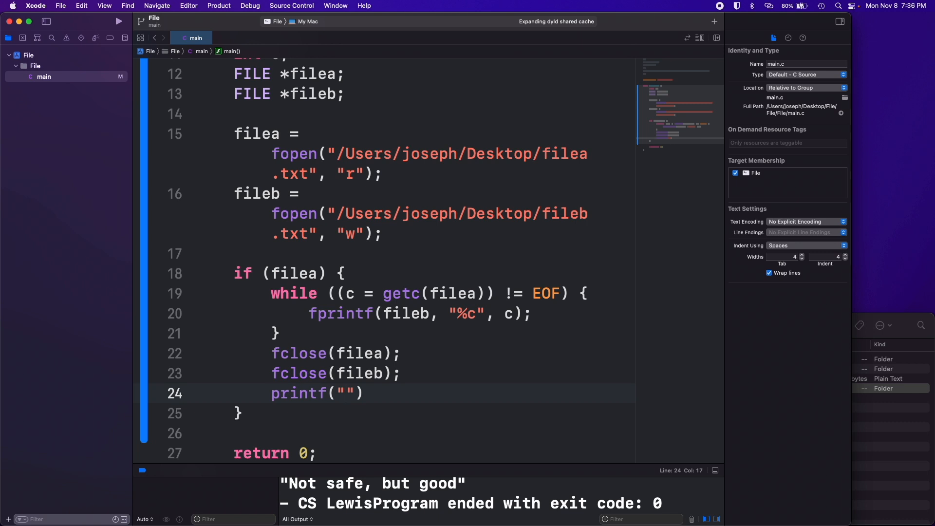
text(File writing)
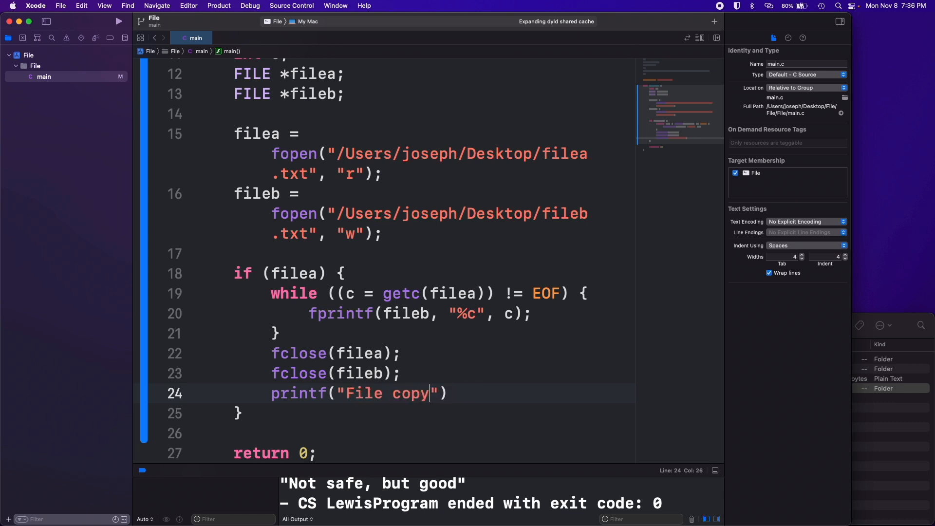
text(complete.)
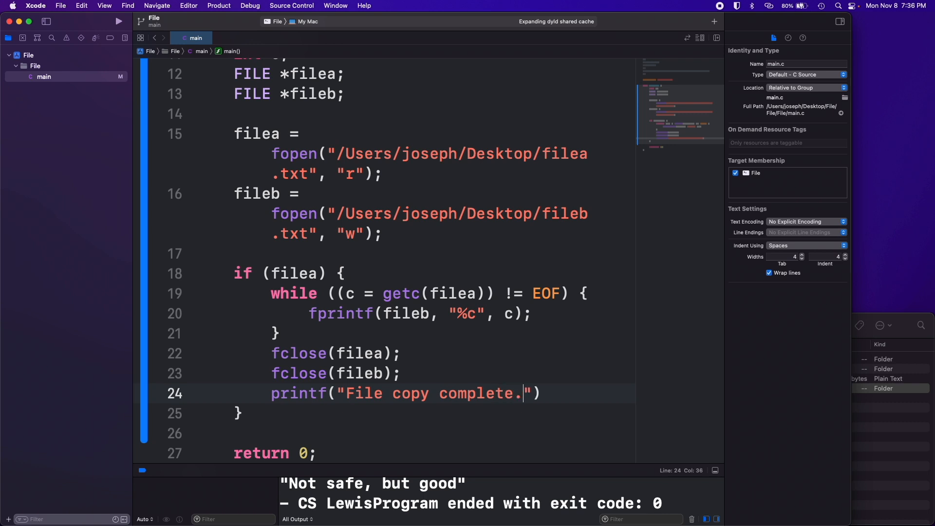
text(;)
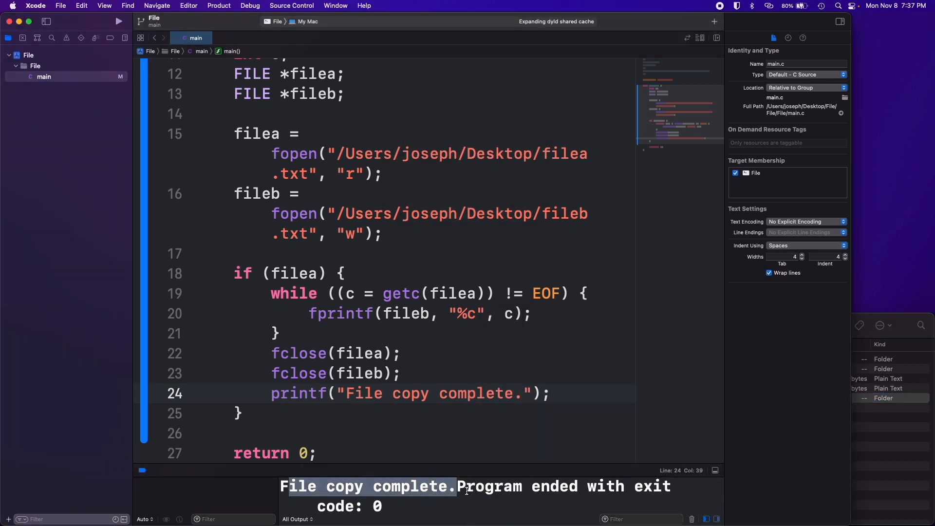
text(\n)
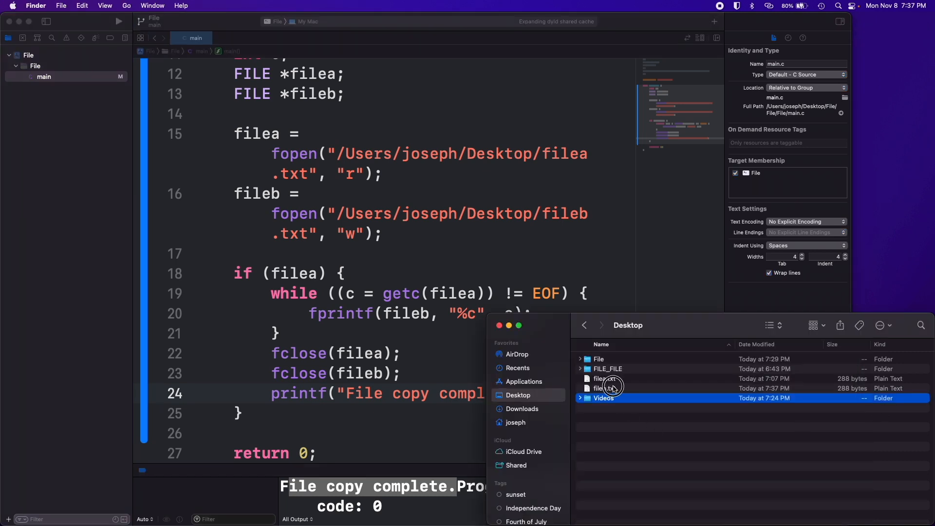
Step: Reopen fileb.txt in TextEdit to verify the copied quotes, then close it
double_click(598, 389)
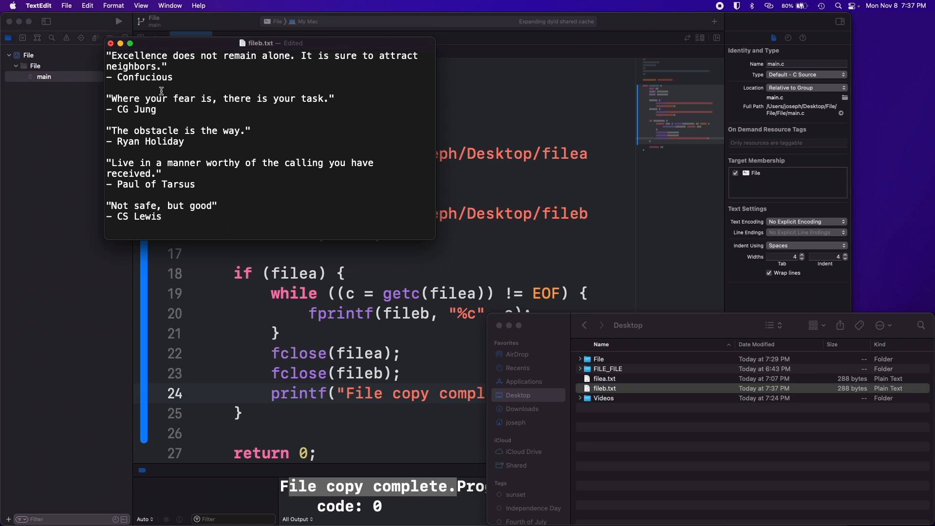
click(111, 43)
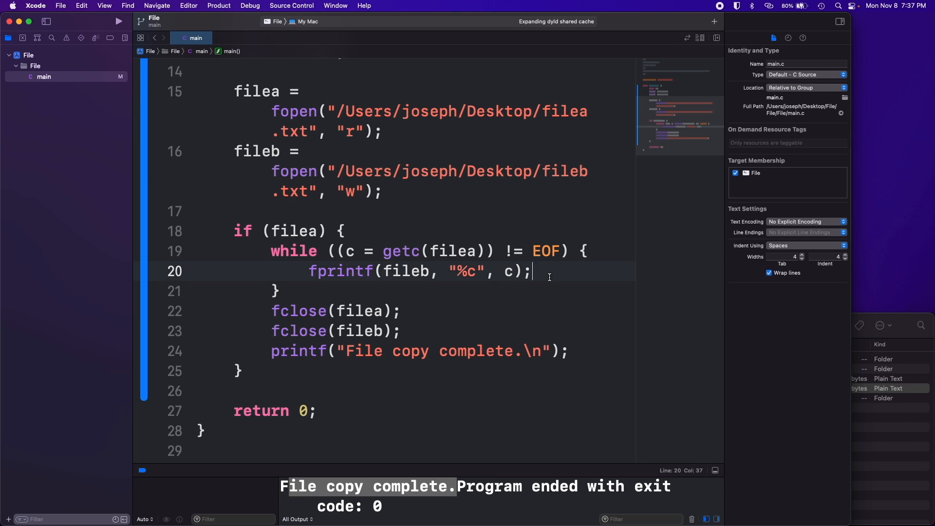
mouse_move(549, 276)
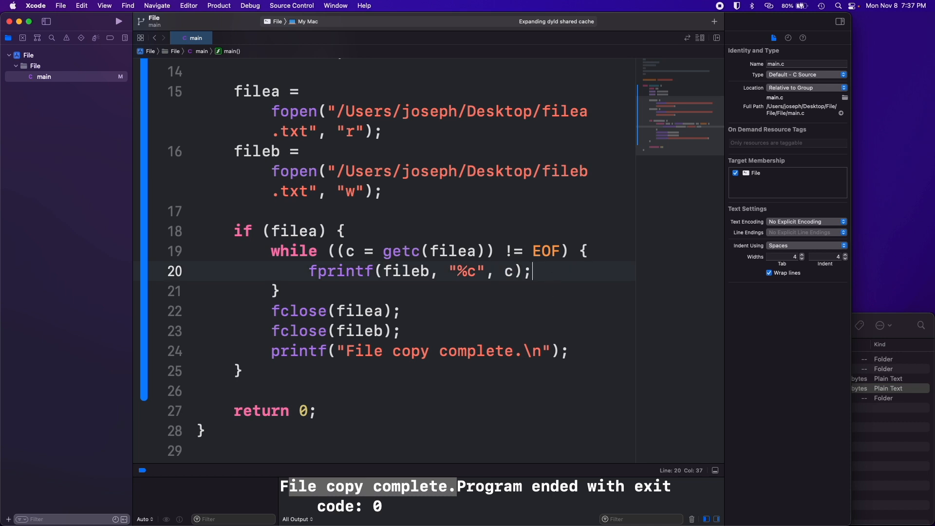
Step: Open the File menu to reach the recent PTA to CSV project
click(60, 5)
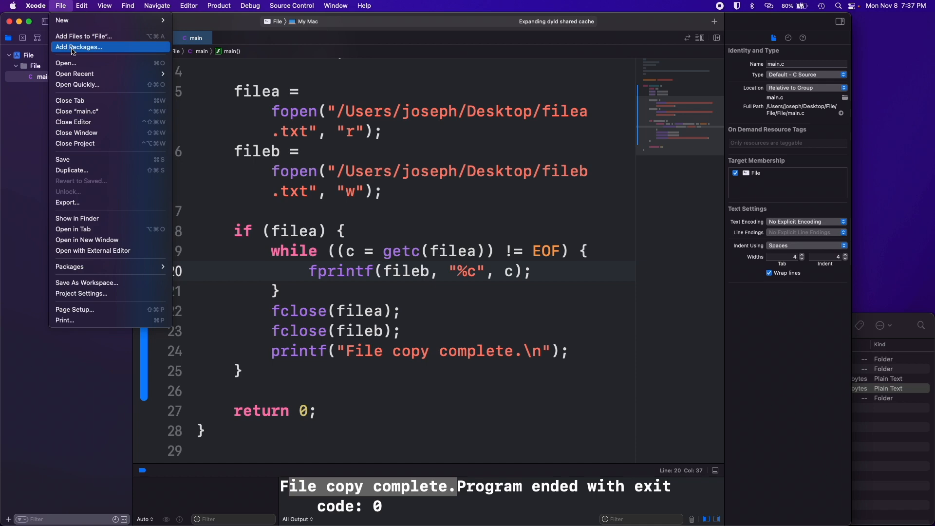
mouse_move(189, 66)
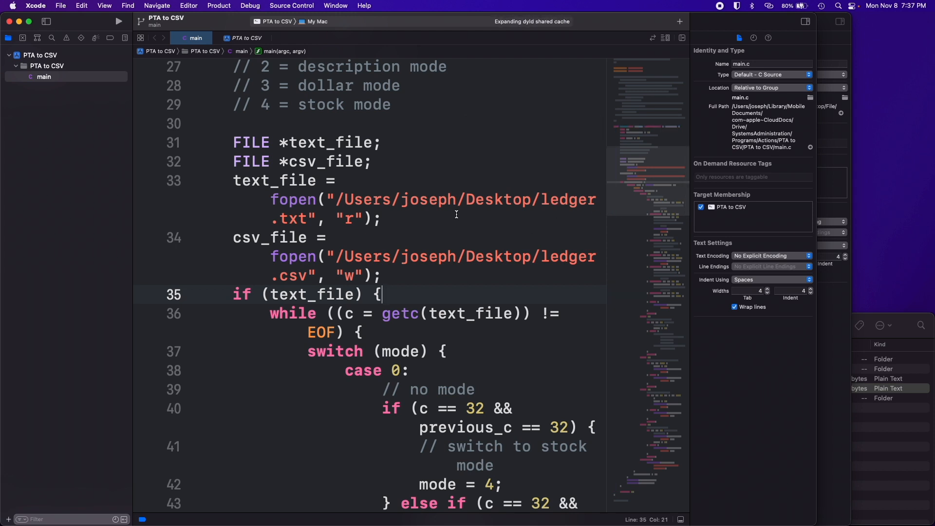
mouse_move(258, 219)
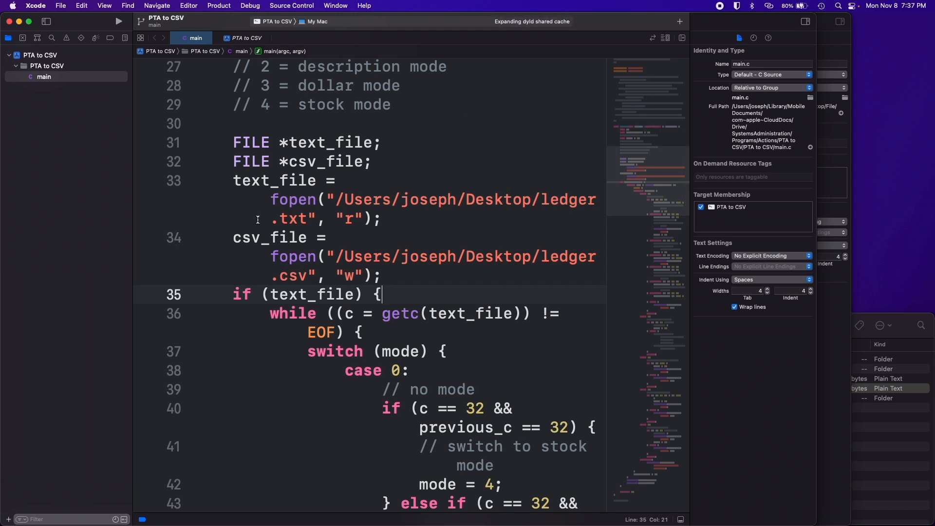
double_click(288, 219)
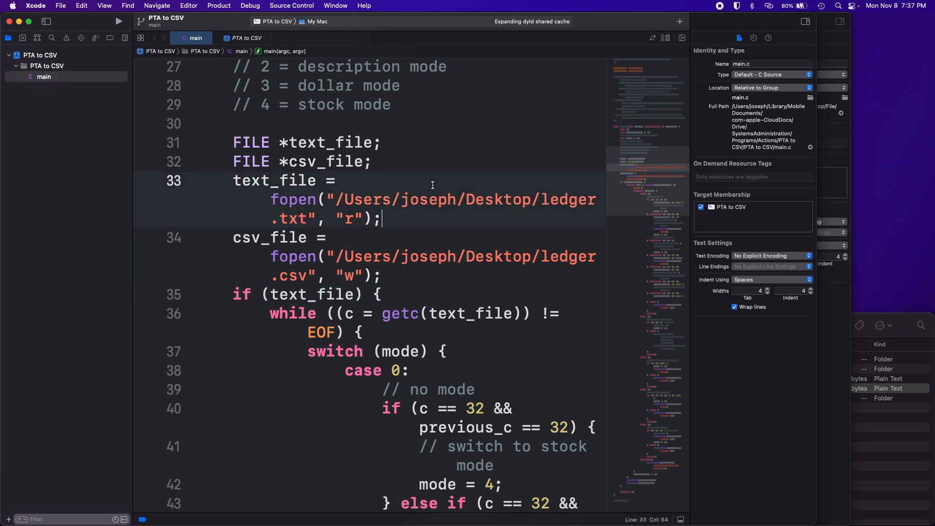
mouse_move(457, 217)
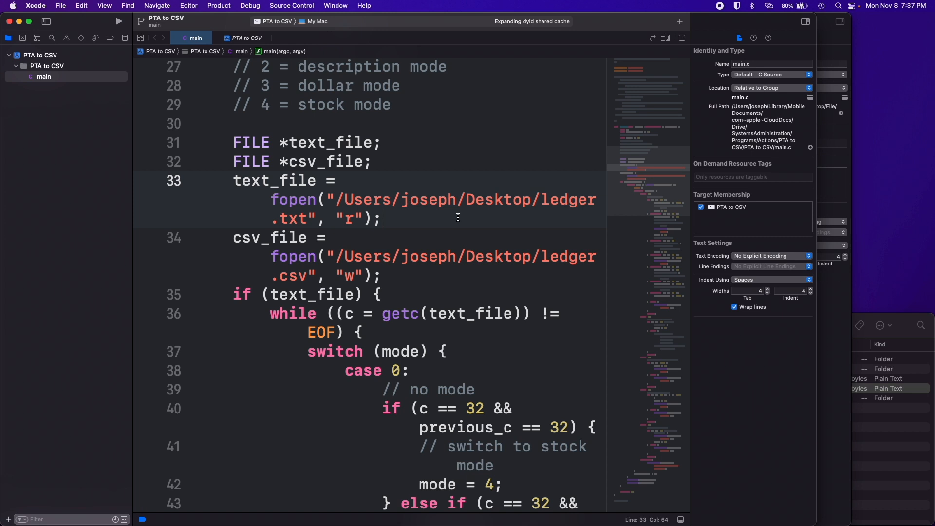
mouse_move(425, 223)
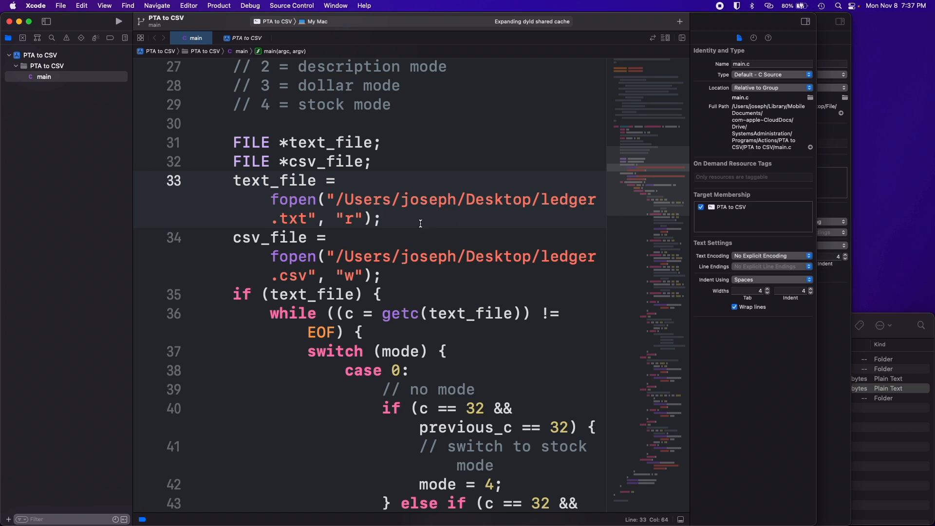
mouse_move(411, 224)
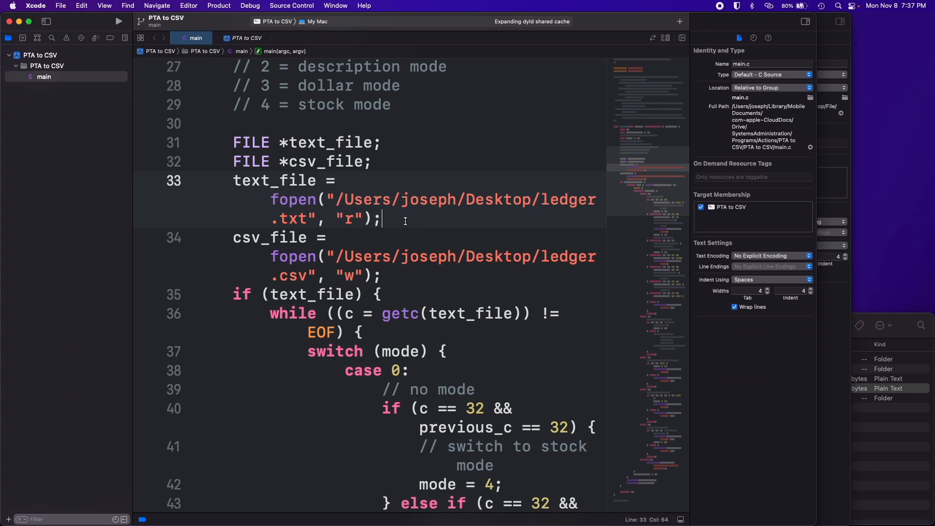
scroll(up, 3)
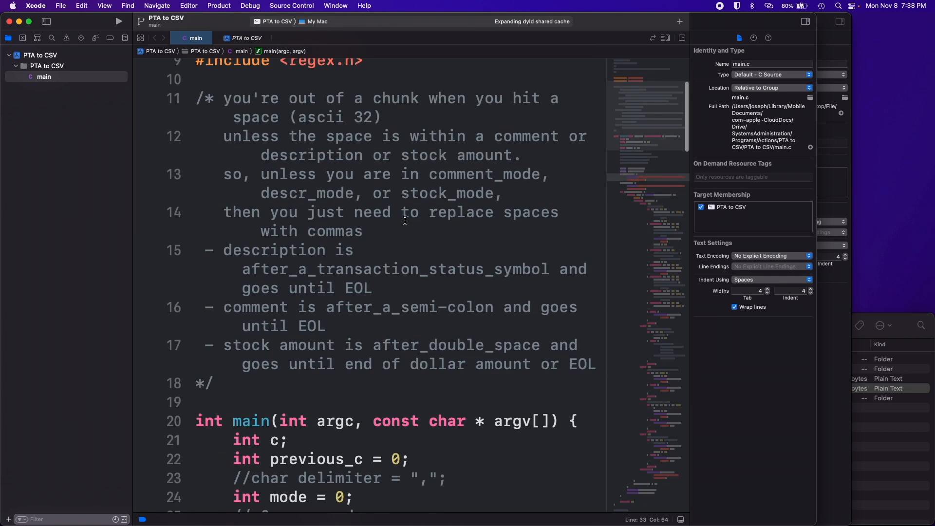
scroll(down, 3)
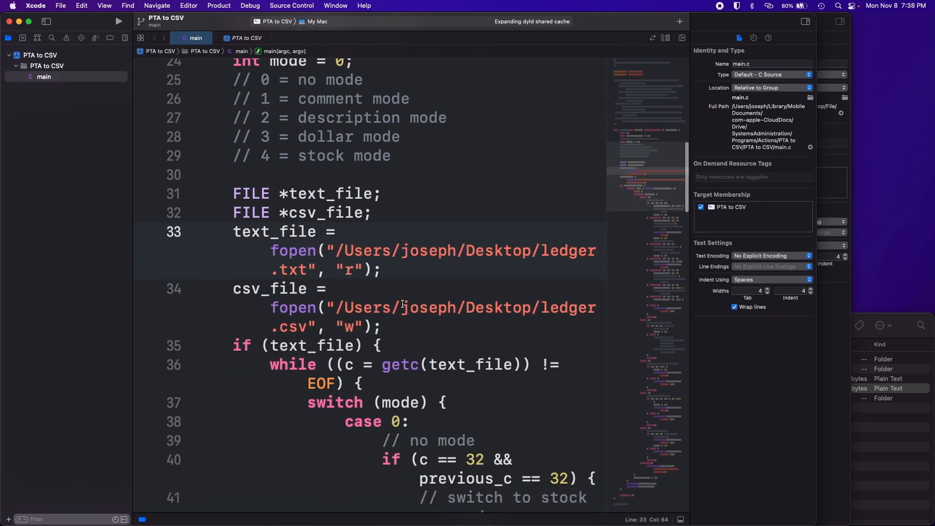
scroll(down, 3)
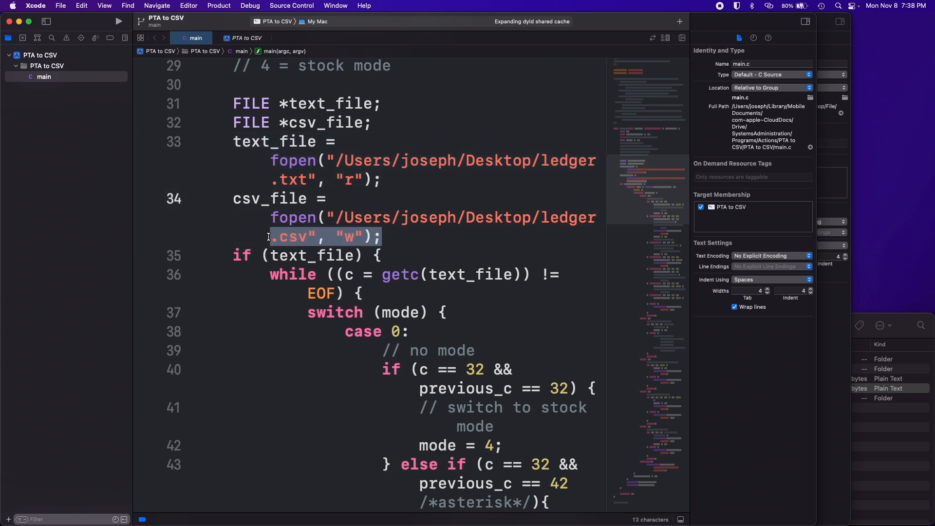
click(281, 180)
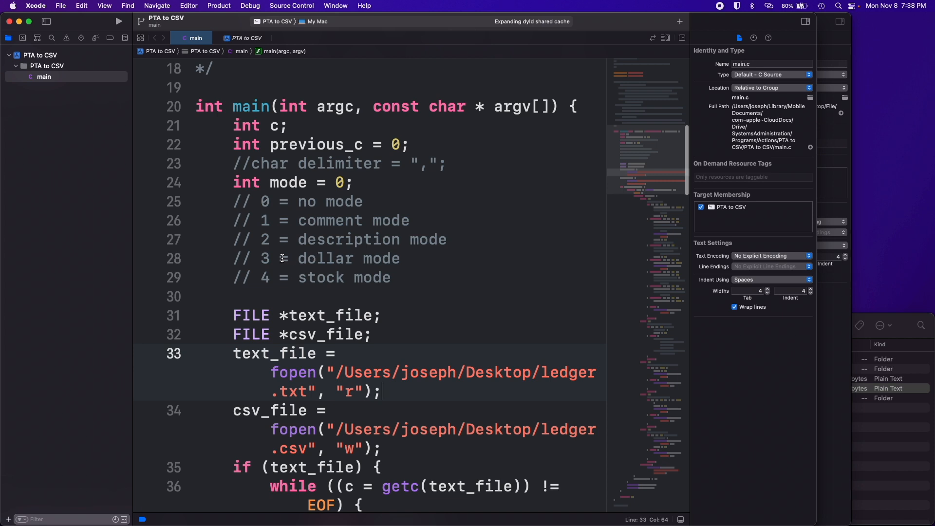
Step: Scroll through the mode switch and place the cursor after the comma-printing fprintf branch
scroll(down, 3)
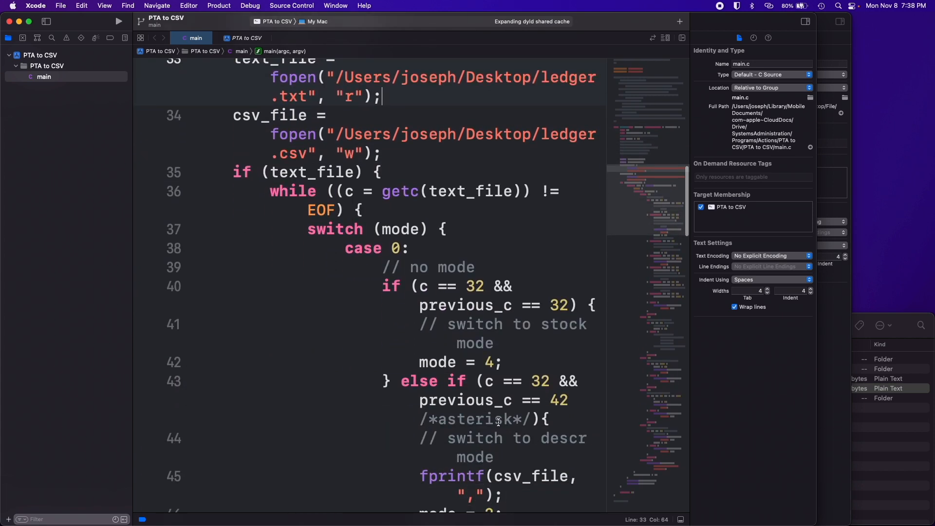
scroll(down, 3)
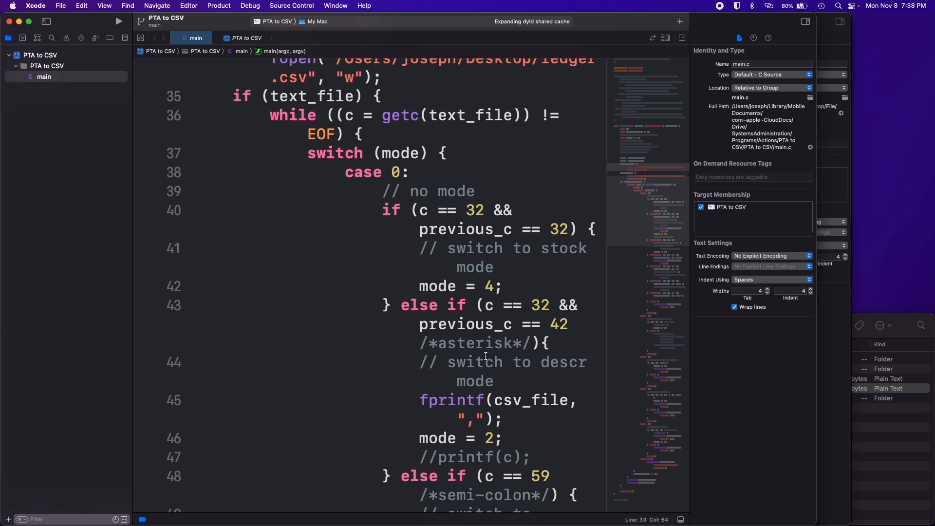
scroll(down, 3)
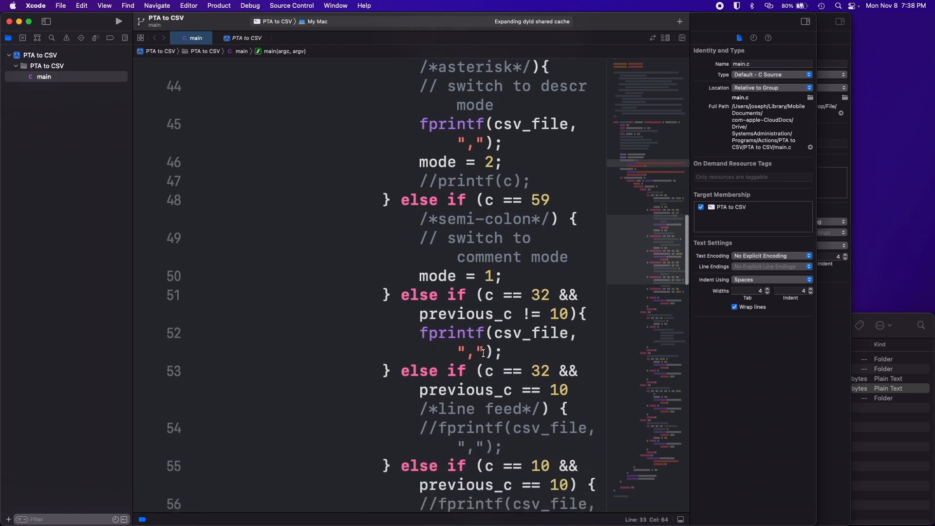
mouse_move(471, 299)
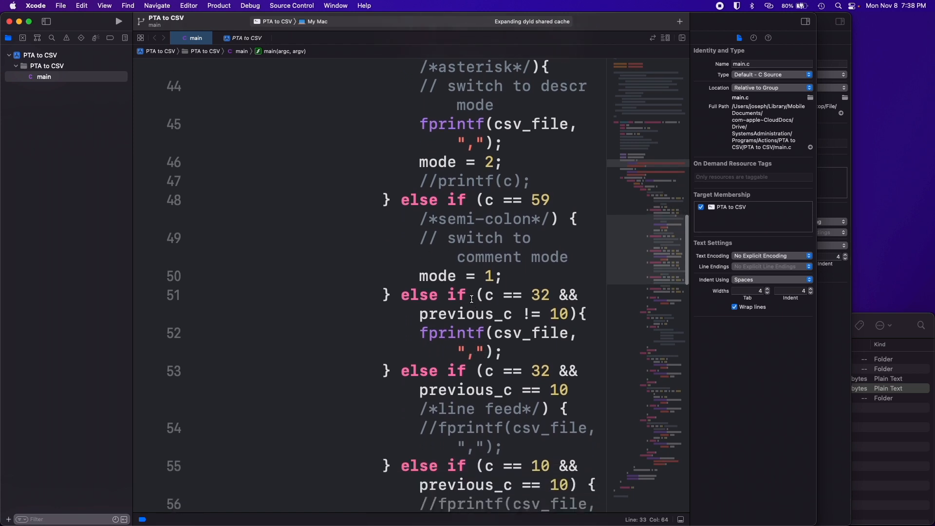
scroll(down, 3)
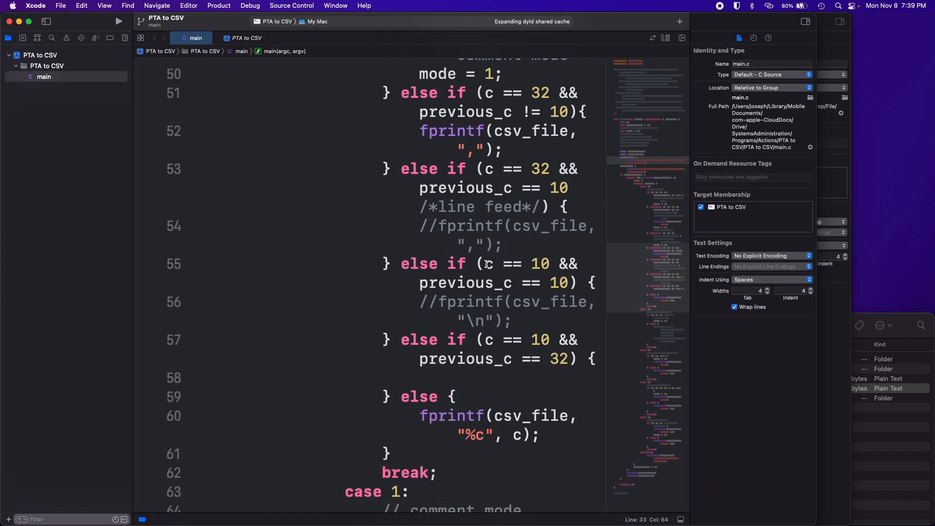
mouse_move(462, 261)
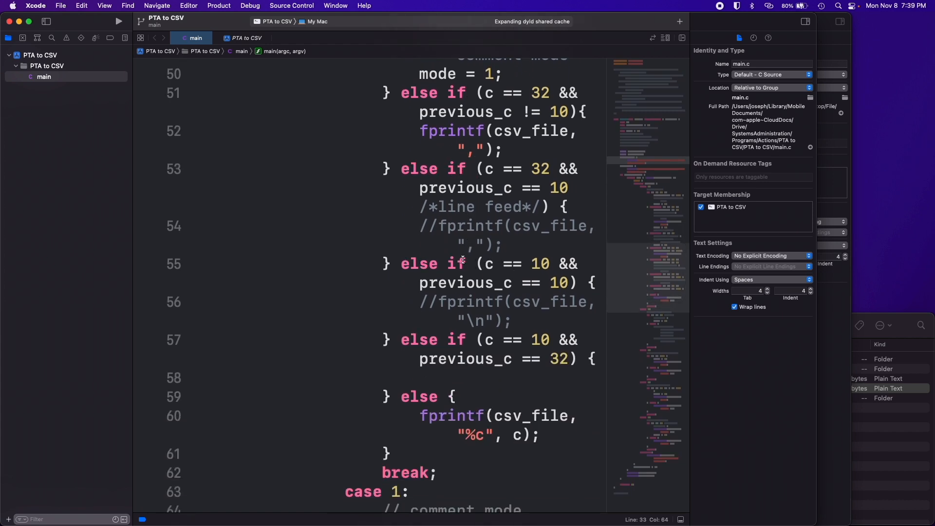
double_click(488, 340)
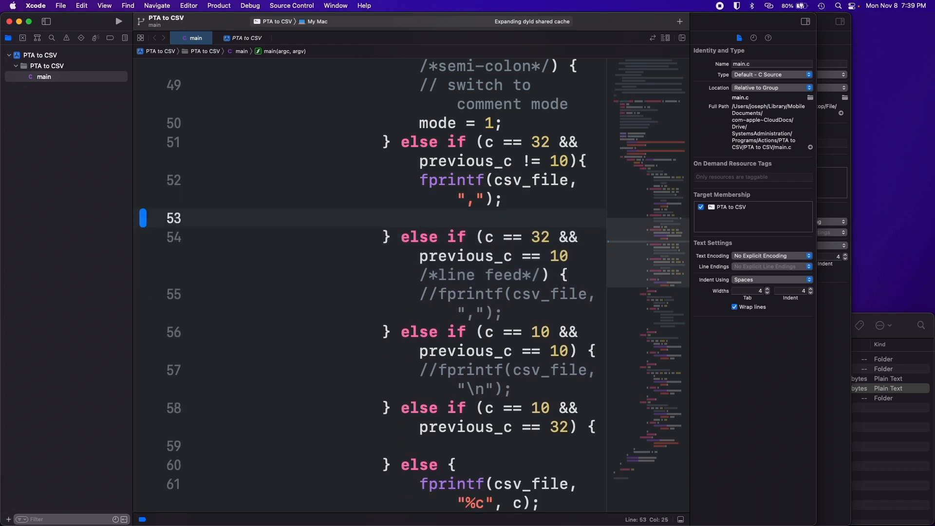
scroll(down, 3)
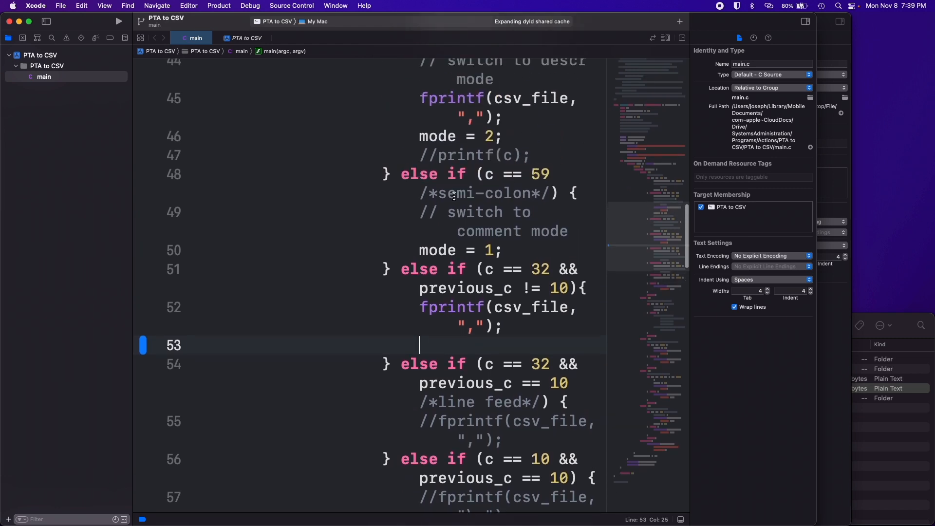
double_click(459, 212)
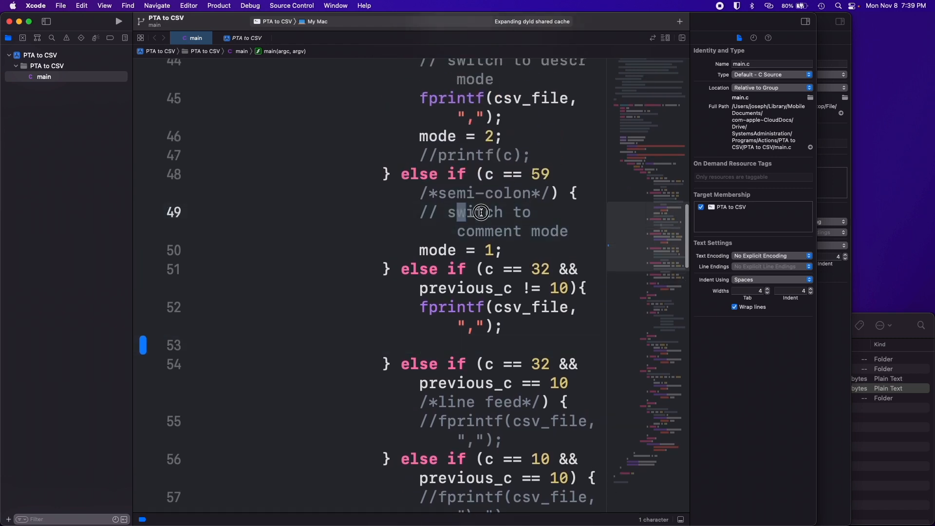
click(481, 213)
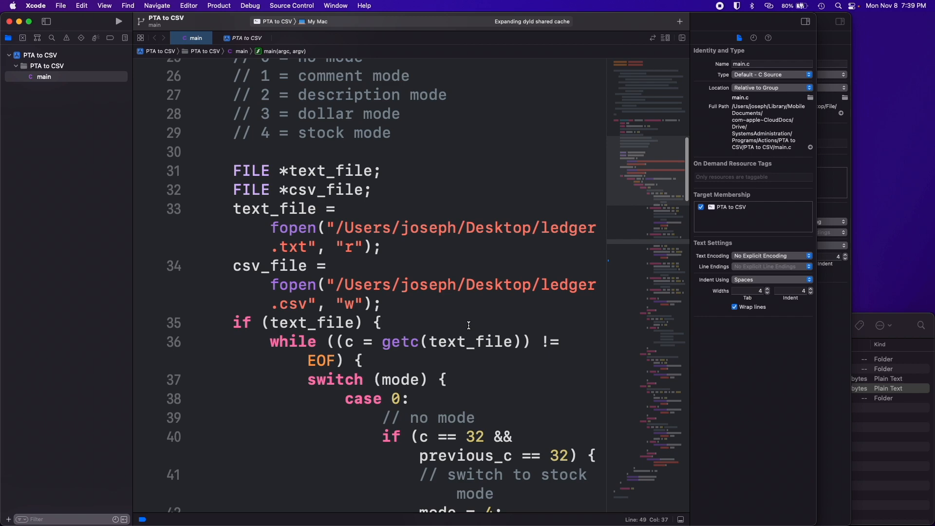
mouse_move(16, 32)
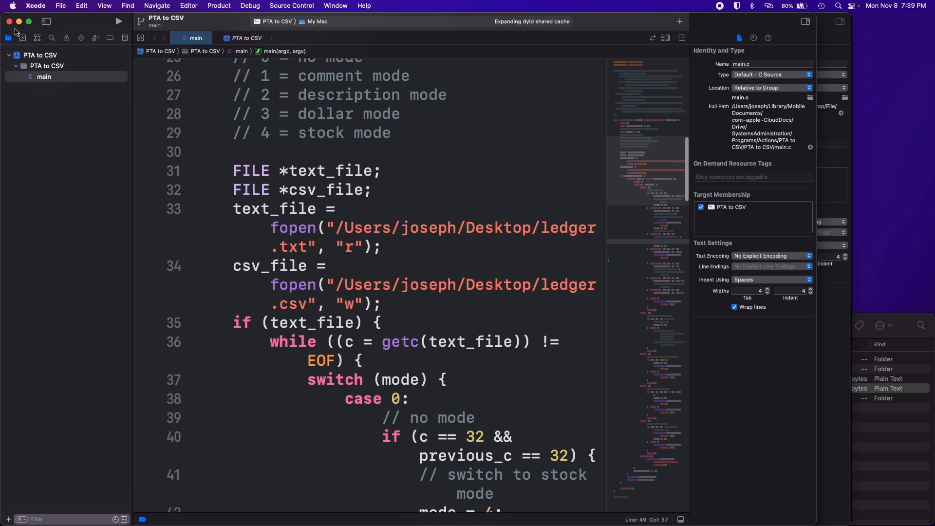